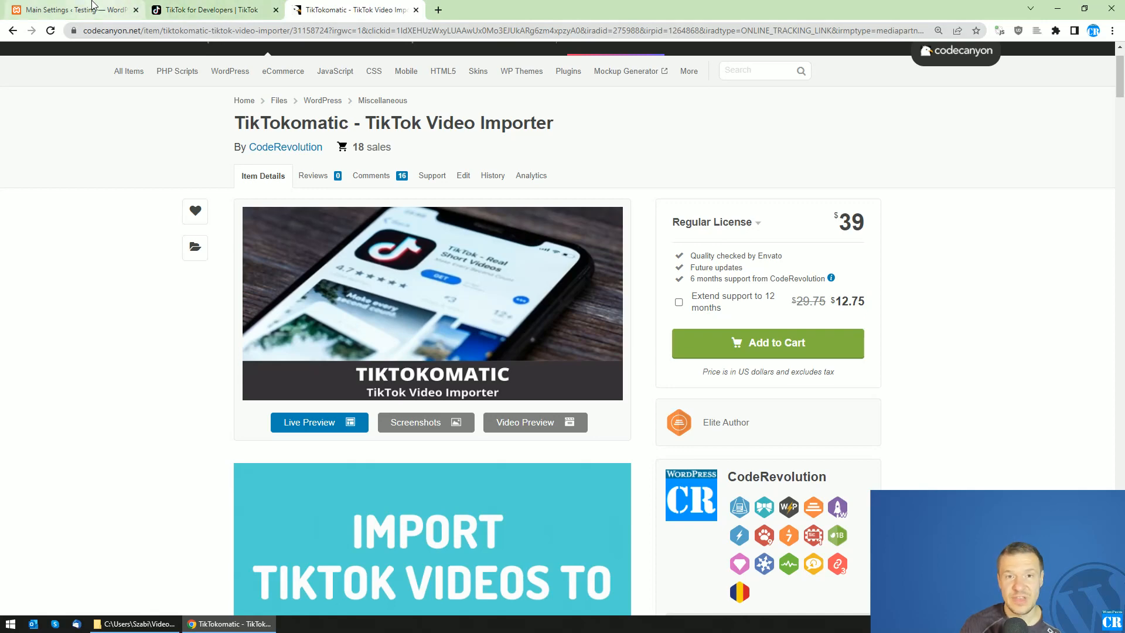
# - Switch to the WordPress tab with TikTokomatic's main settings and existing TikTok client credentials
pyautogui.click(68, 9)
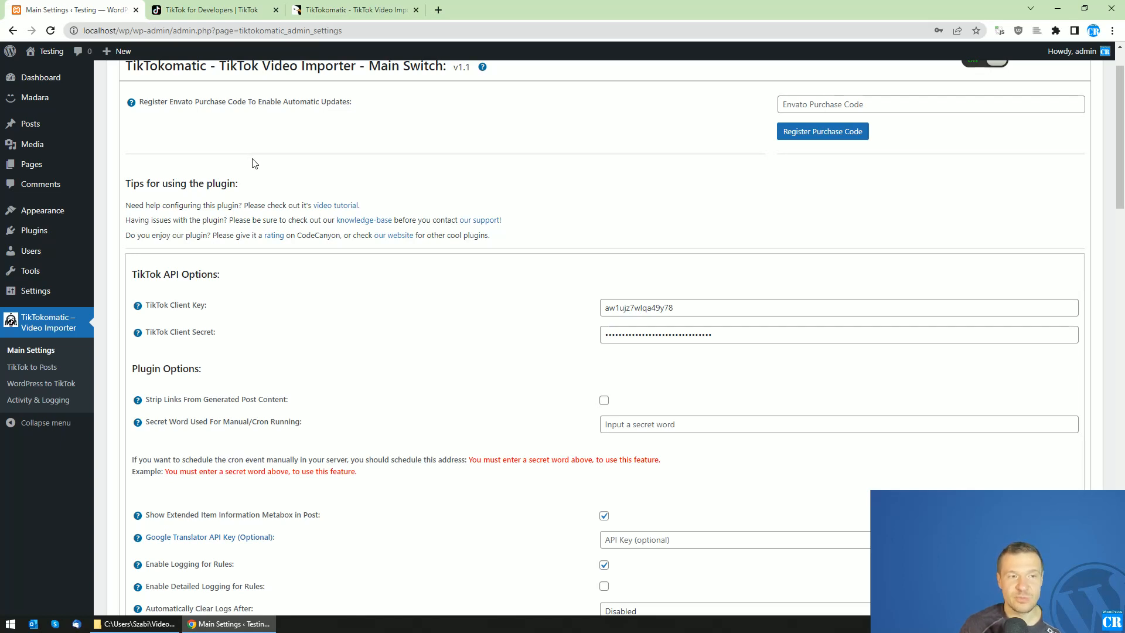
pyautogui.click(211, 10)
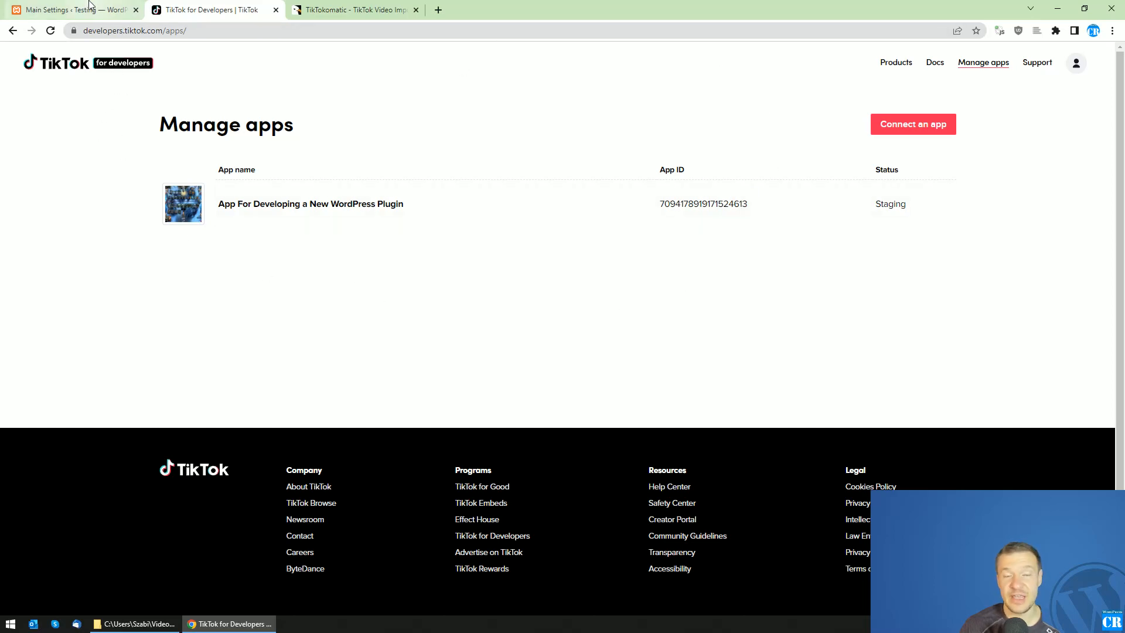
pyautogui.moveTo(68, 9)
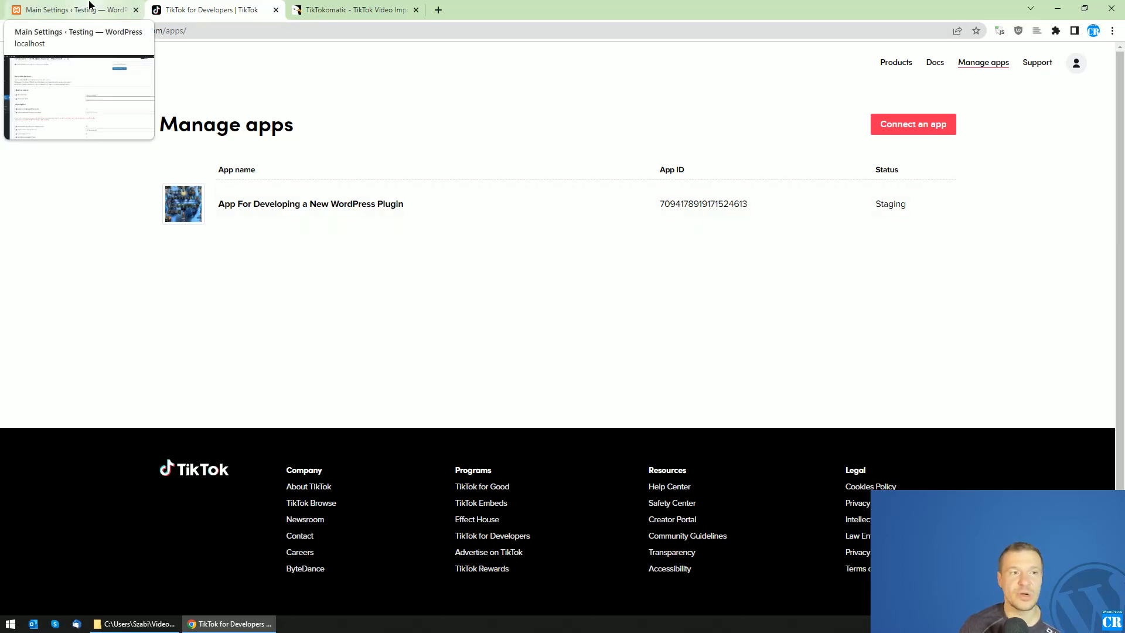
pyautogui.click(71, 9)
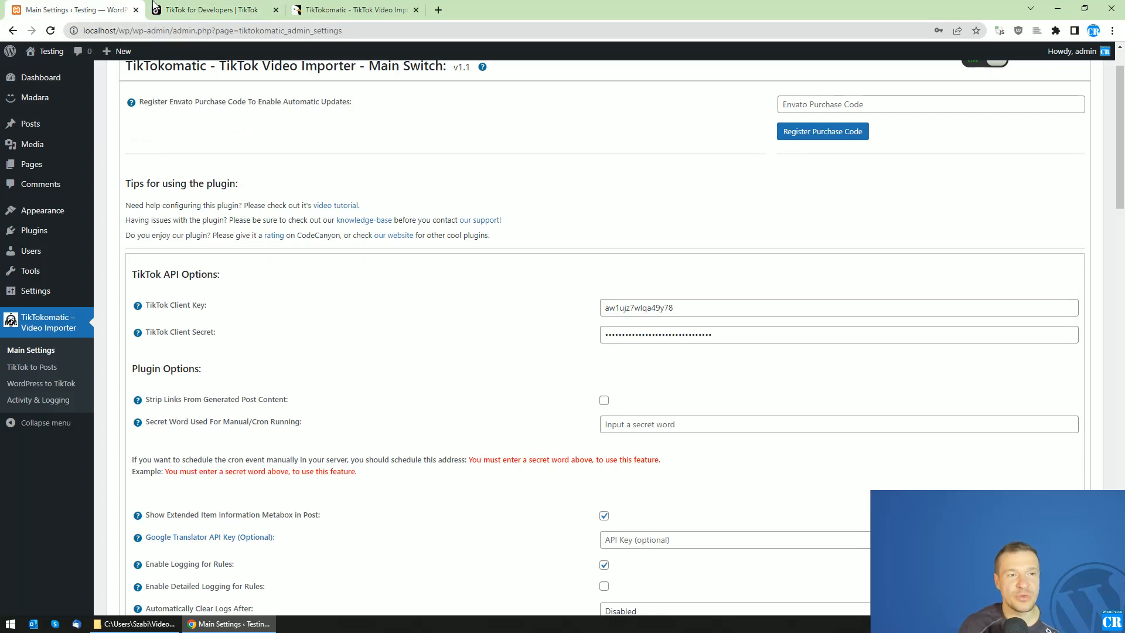
pyautogui.moveTo(240, 139)
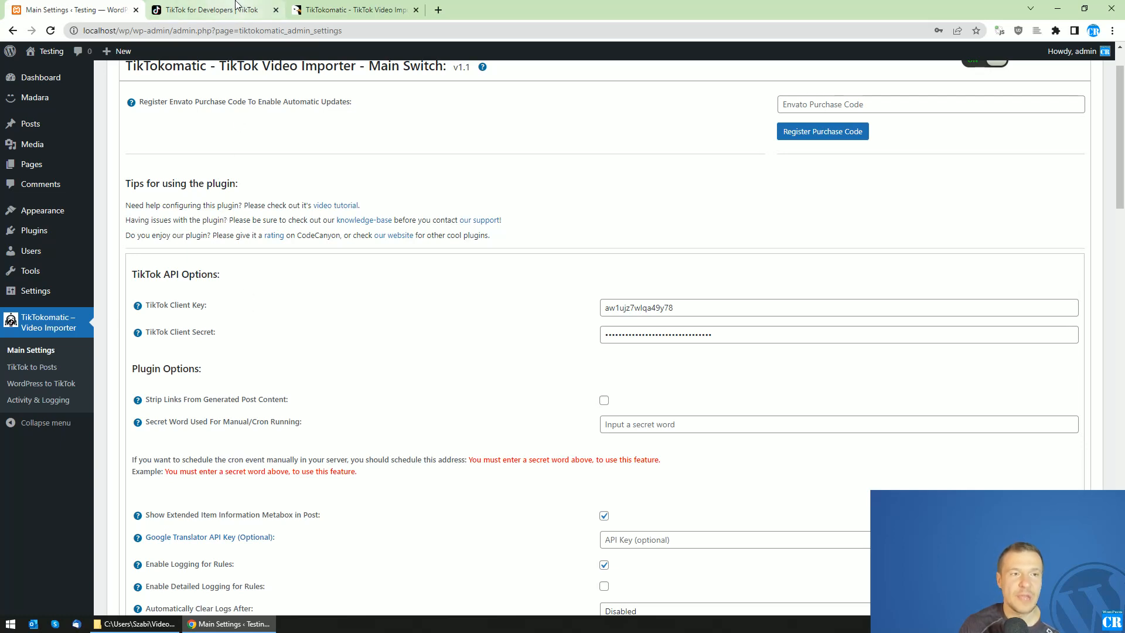
pyautogui.moveTo(208, 10)
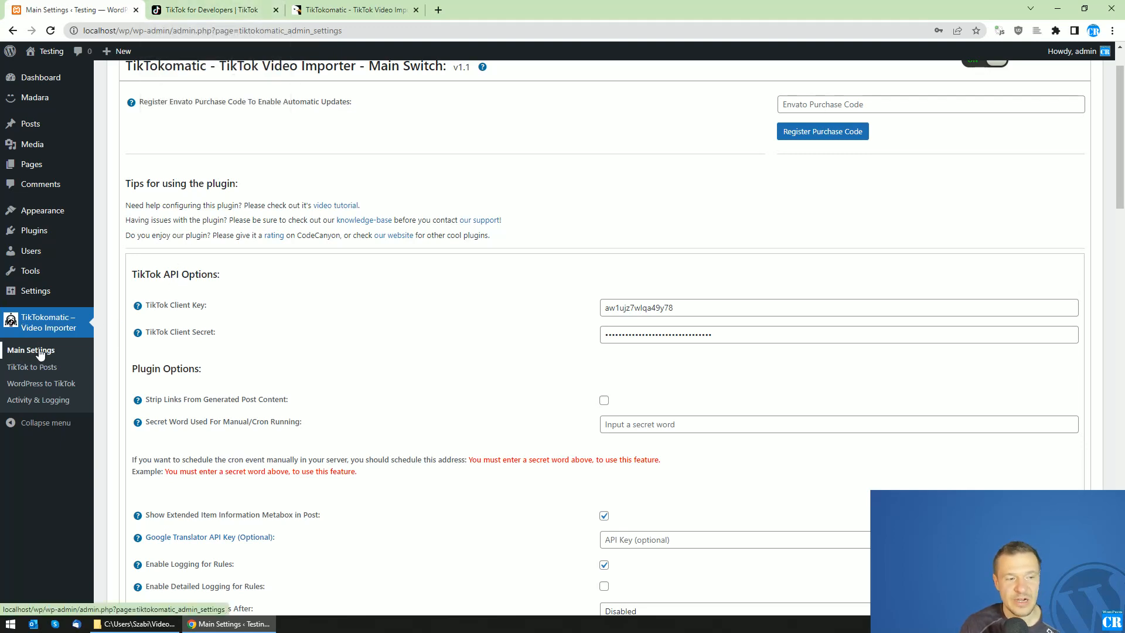
pyautogui.moveTo(137, 305)
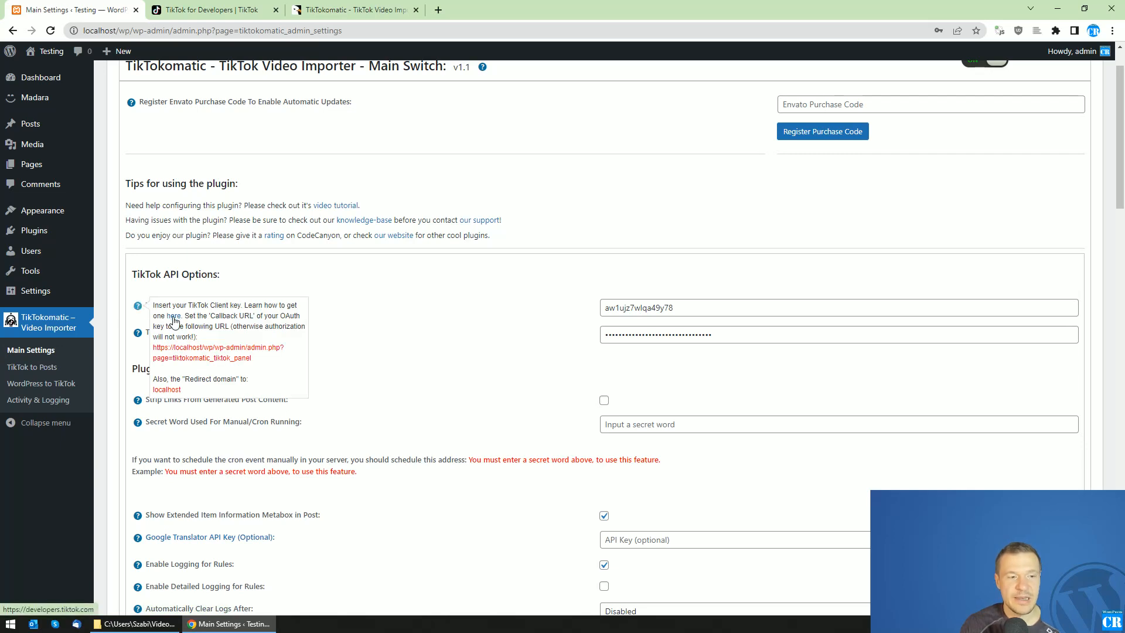
# - Go to TikTok for Developers, open Manage apps, and open App690438
pyautogui.click(211, 10)
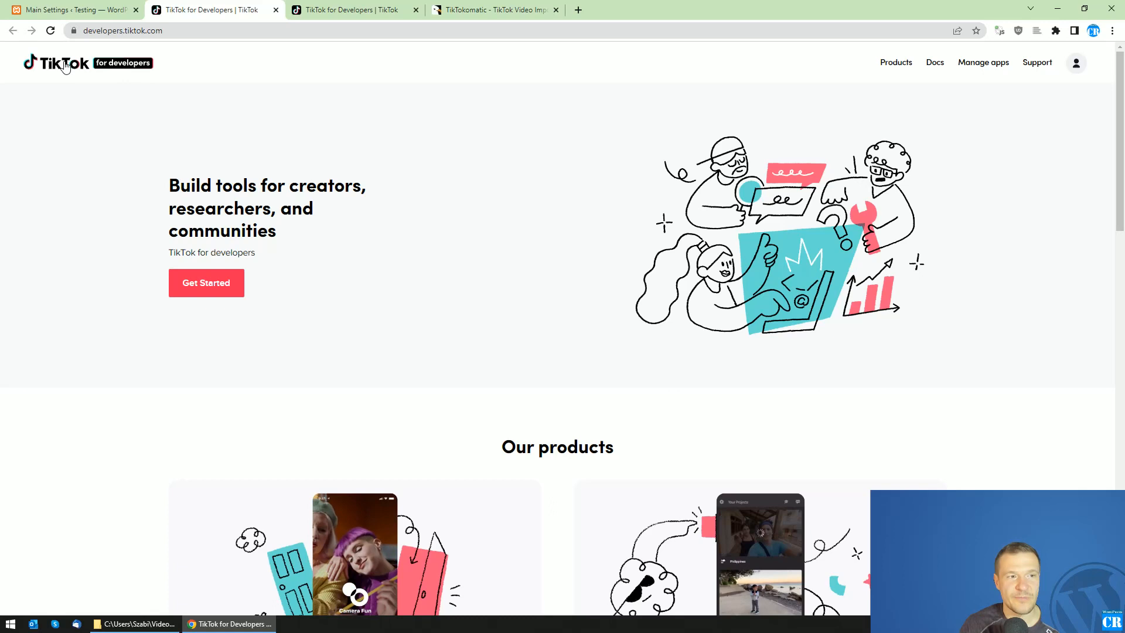
pyautogui.moveTo(399, 197)
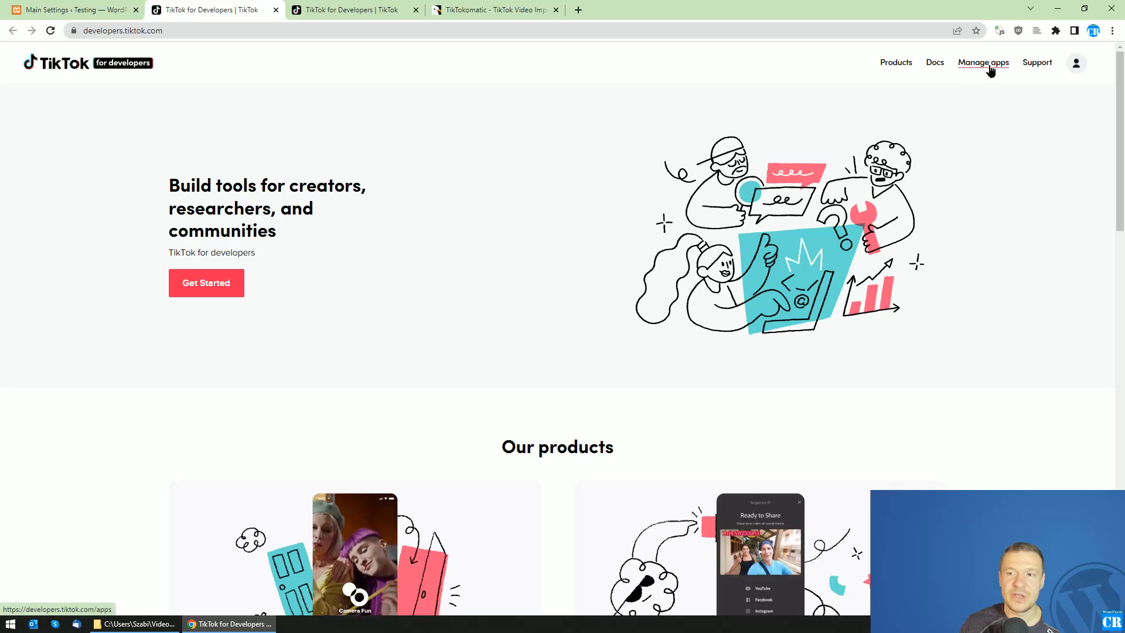
pyautogui.click(983, 62)
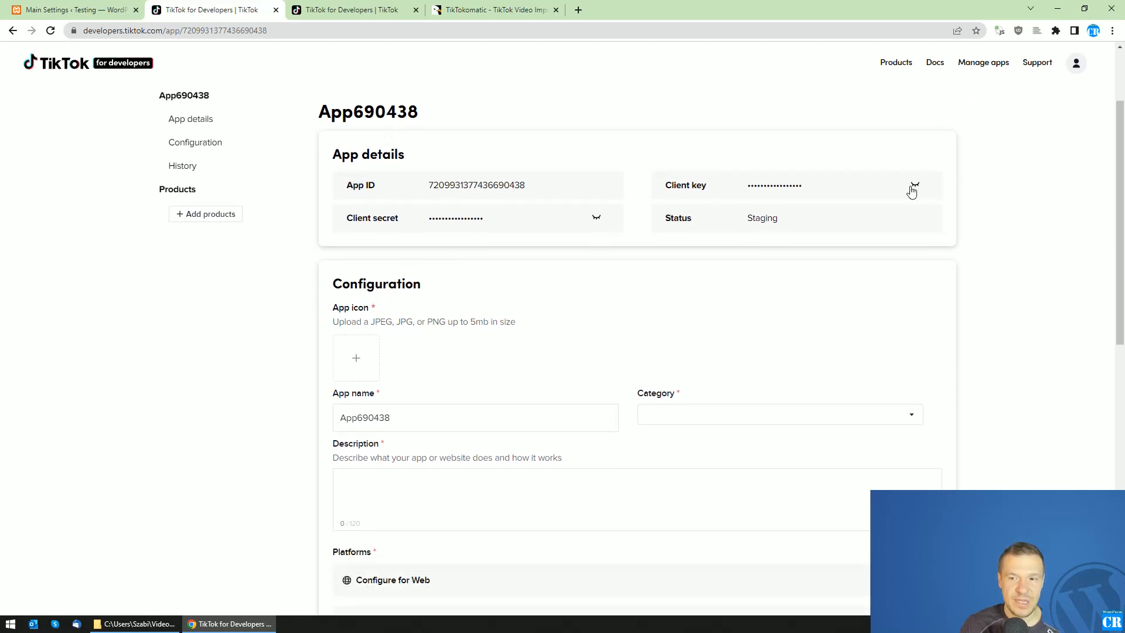
# - Reveal App690438's client key and paste it into TikTokomatic's Client Key field
pyautogui.click(913, 185)
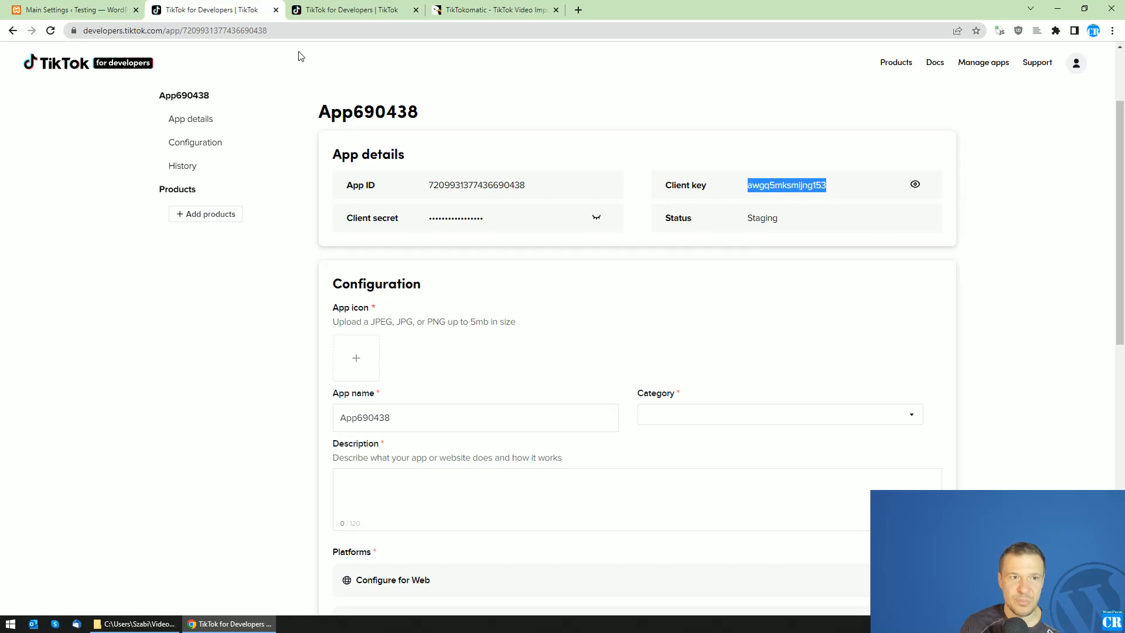
pyautogui.click(68, 9)
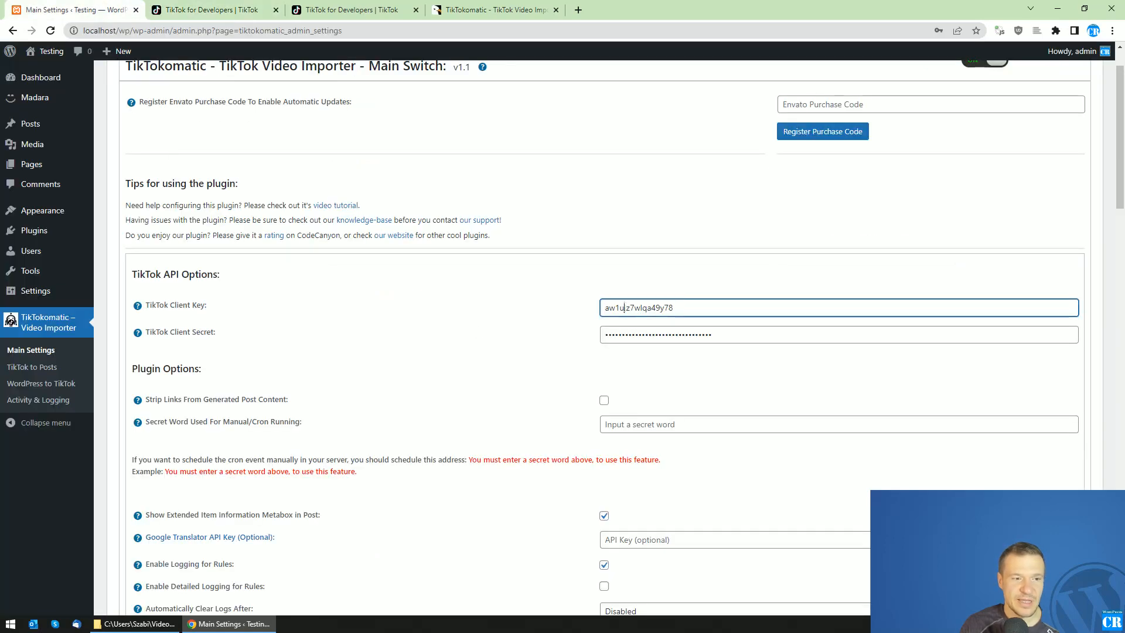
pyautogui.rightClick(635, 306)
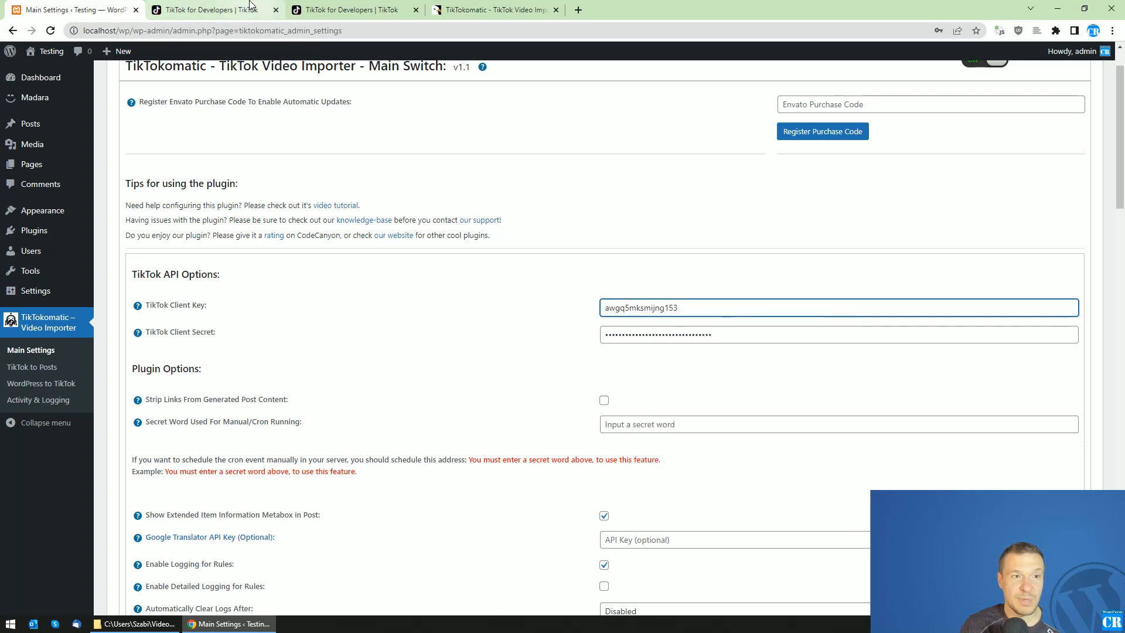
pyautogui.click(211, 9)
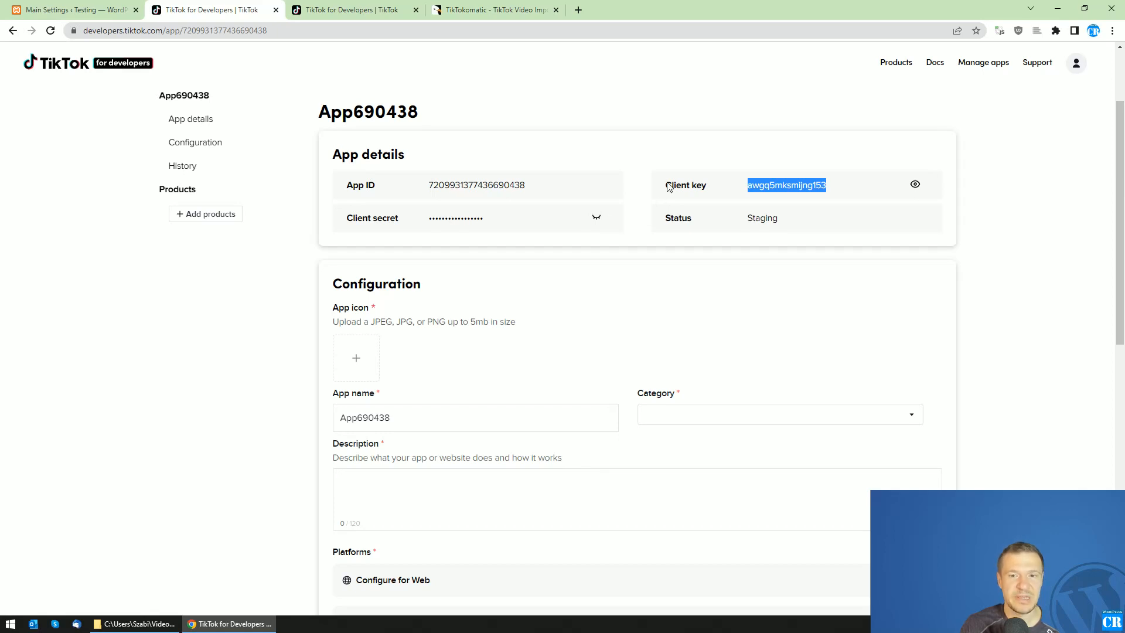
pyautogui.moveTo(563, 237)
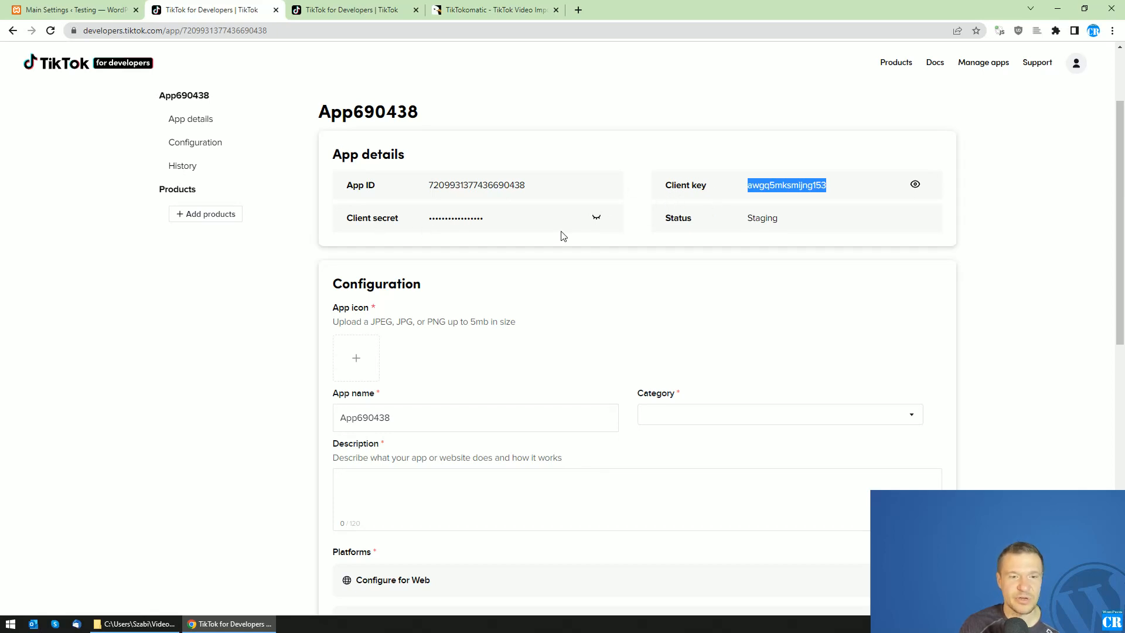
# - Reveal and copy App690438's client secret for TikTokomatic's Client Secret field
pyautogui.click(595, 217)
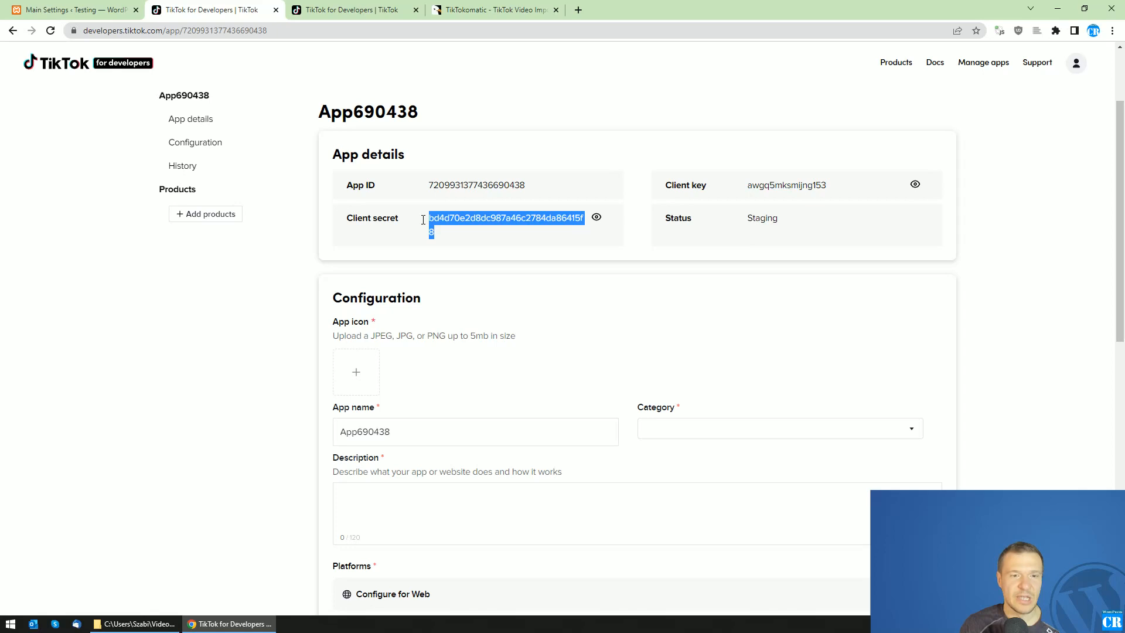
pyautogui.rightClick(505, 218)
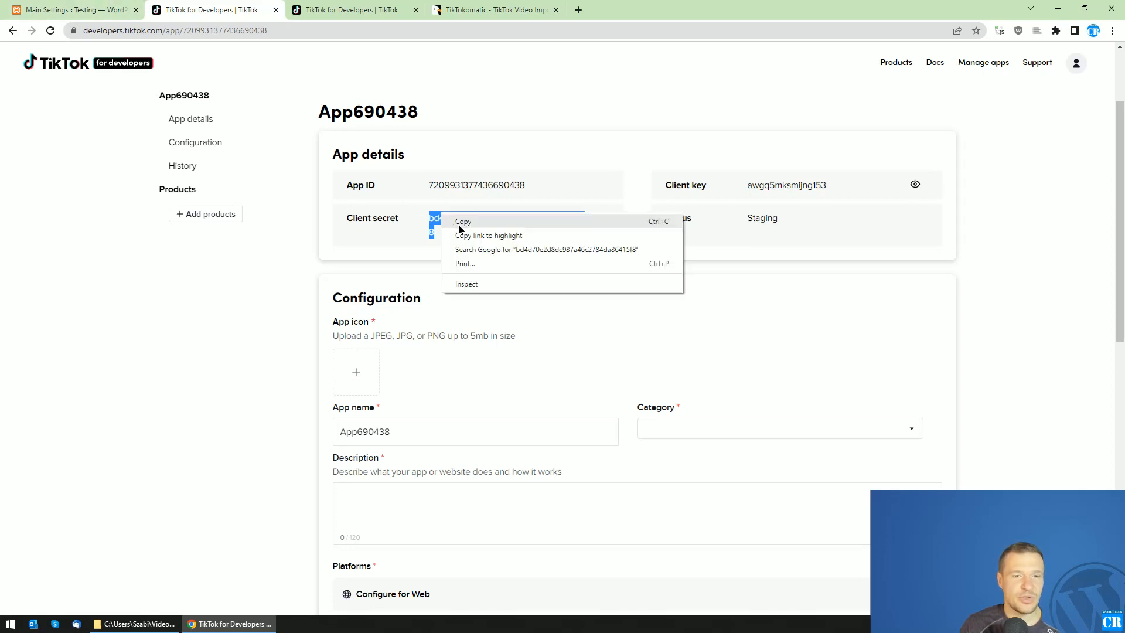
pyautogui.click(68, 9)
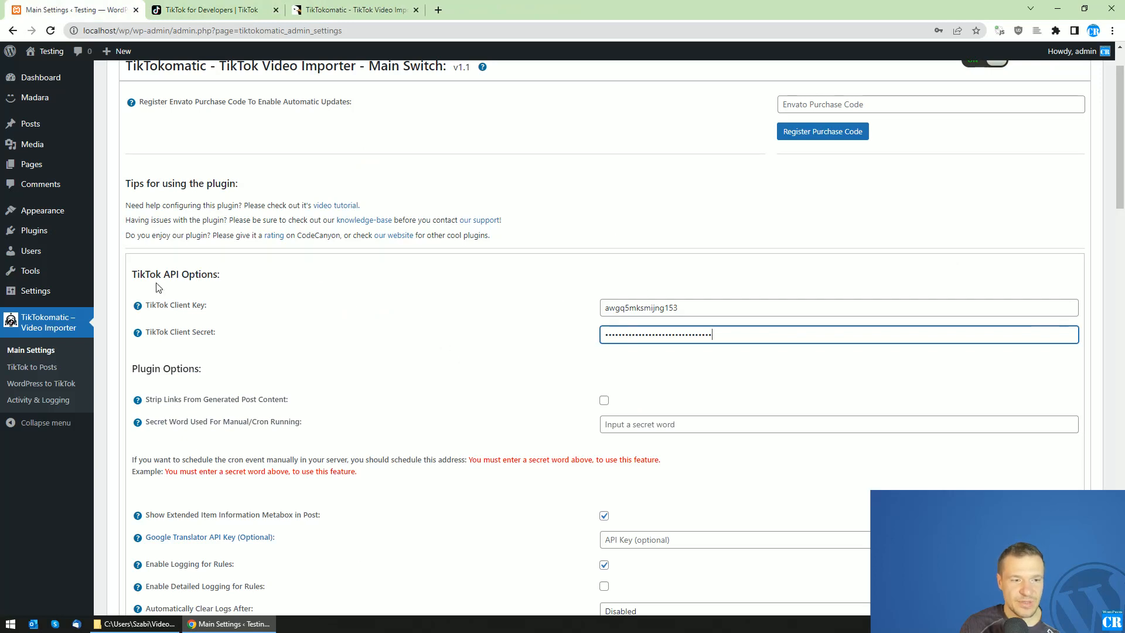
pyautogui.moveTo(137, 305)
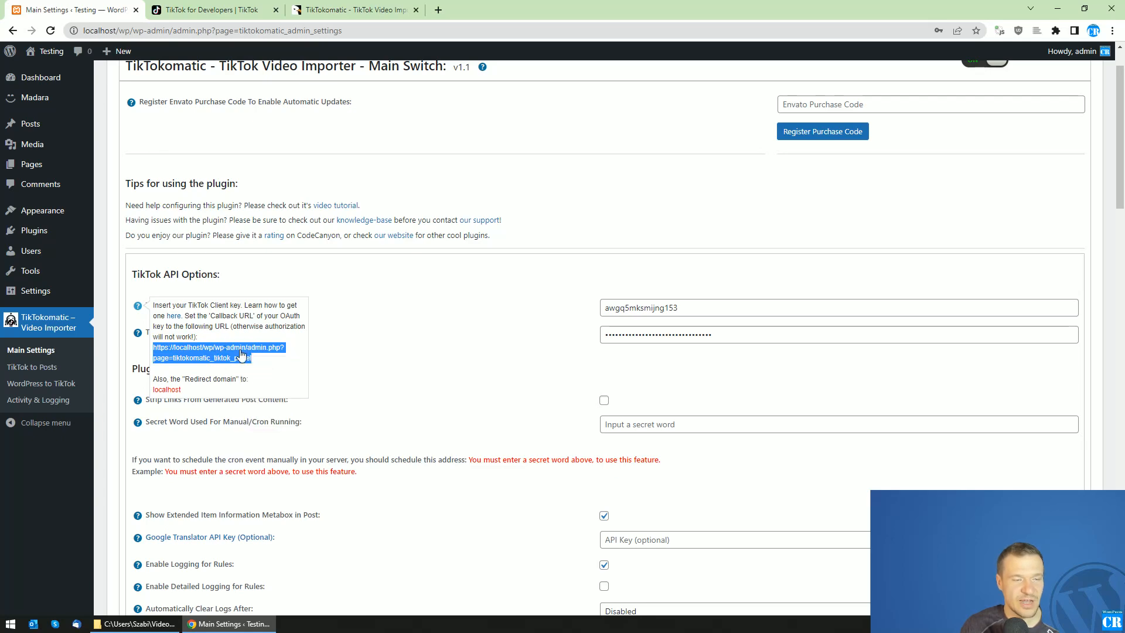
# - Back on App690438, add Login Kit, Webhooks, Video Kit and TikTok API products
pyautogui.click(208, 9)
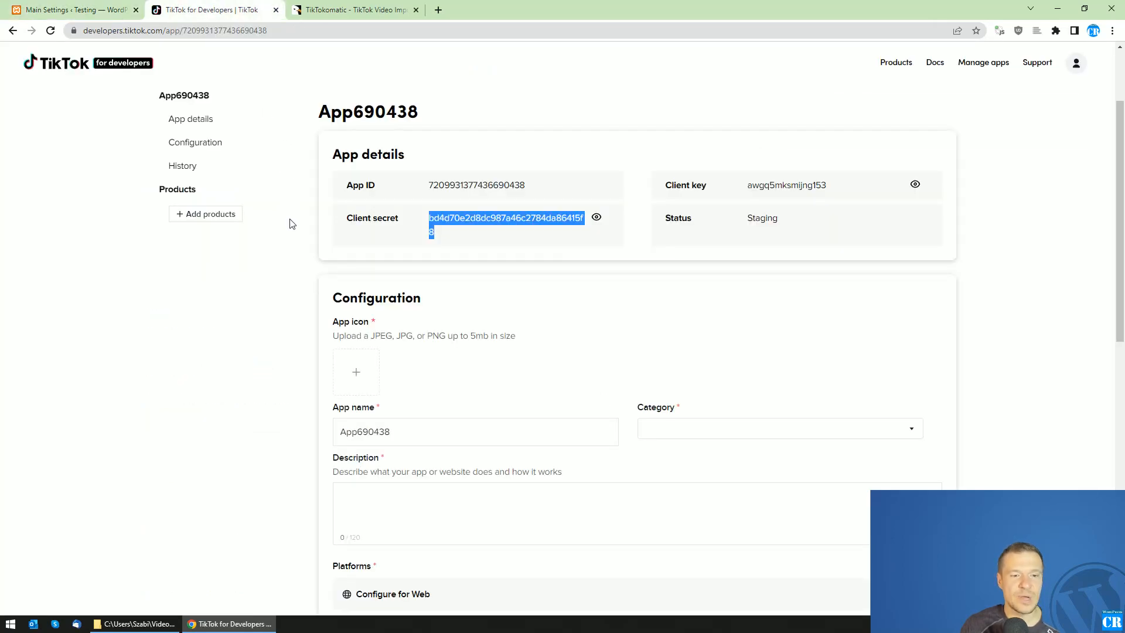
pyautogui.click(205, 213)
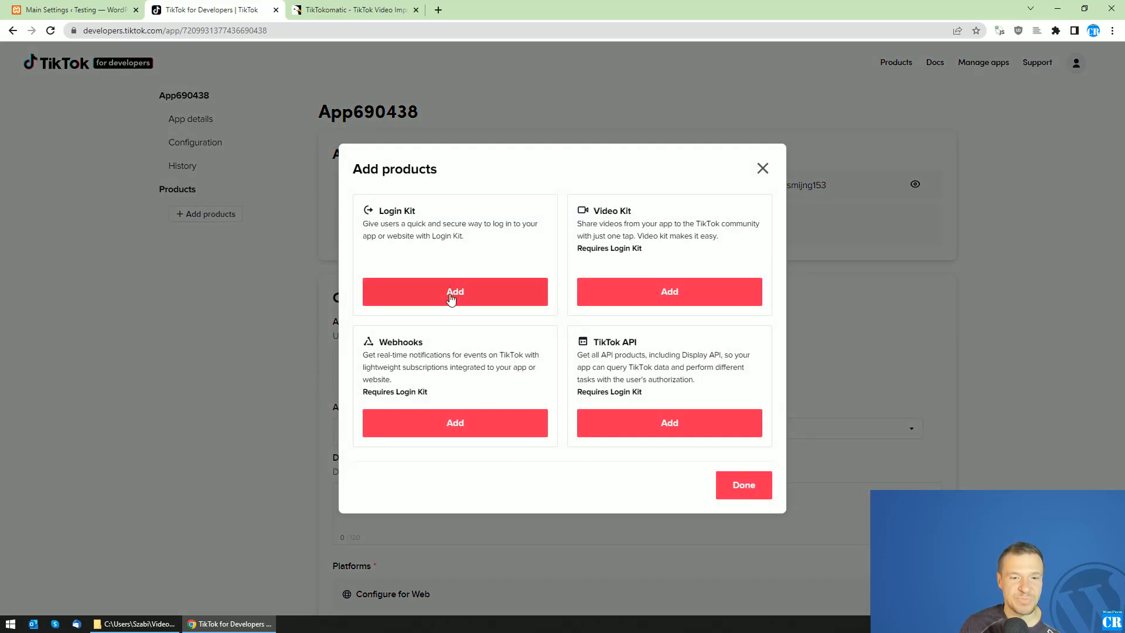
pyautogui.click(453, 291)
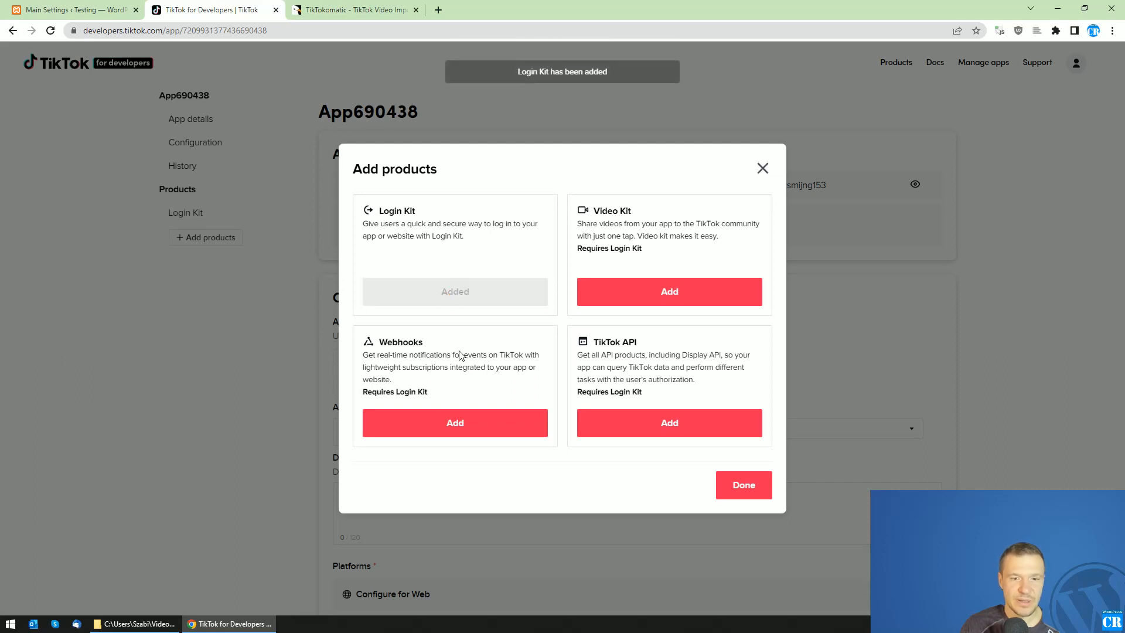
pyautogui.click(454, 423)
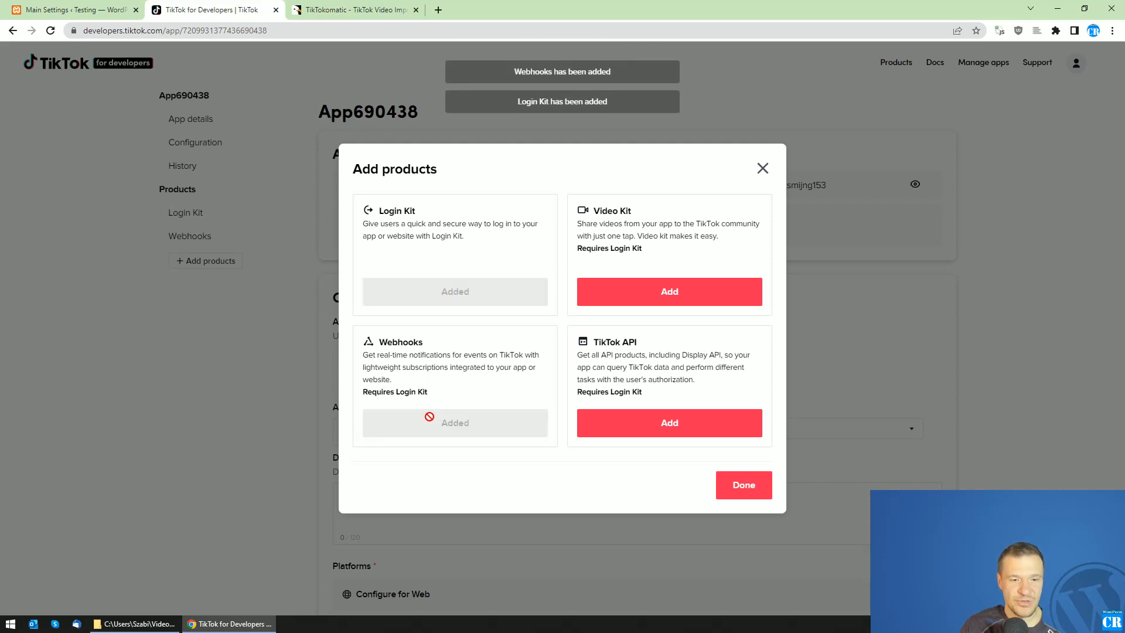
pyautogui.click(668, 291)
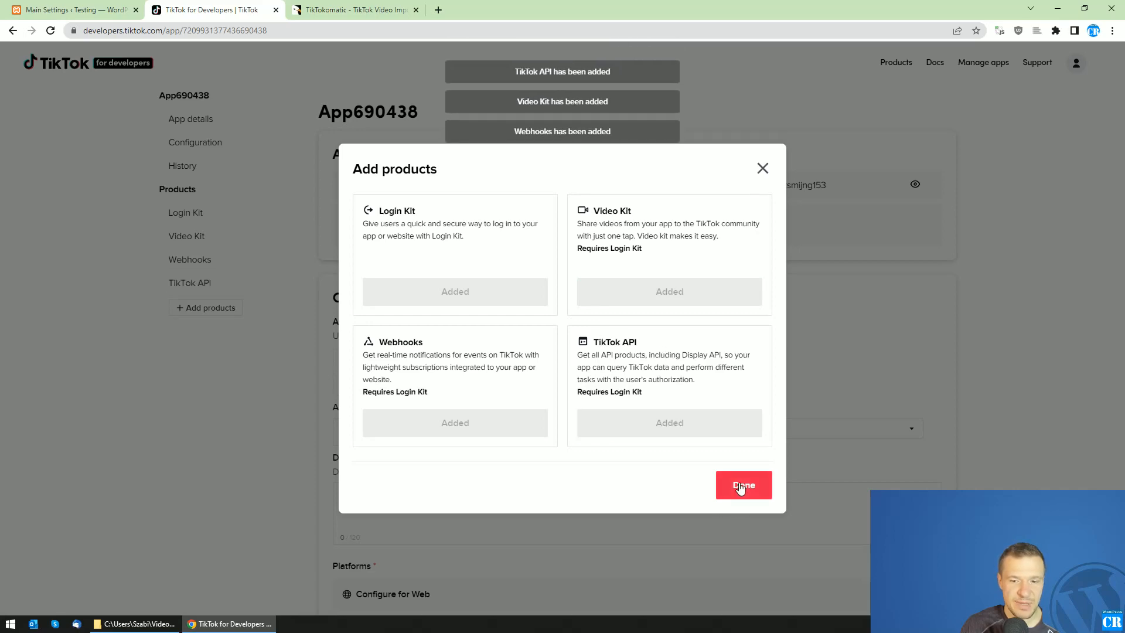
pyautogui.click(742, 485)
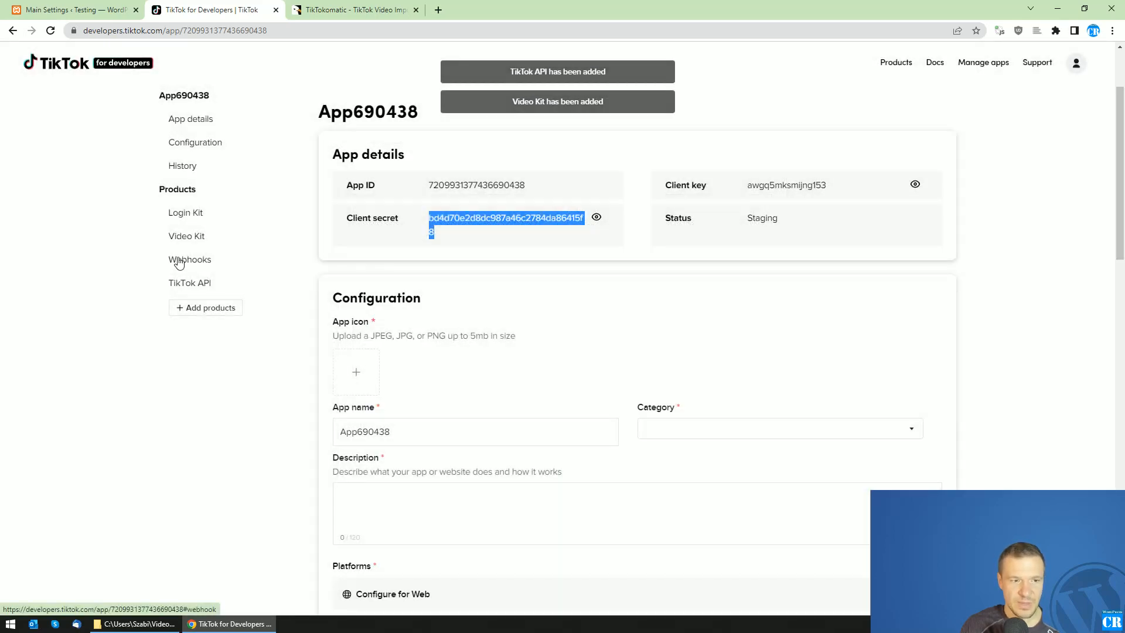
# - Paste the TikTokomatic callback URL into Webhooks, replacing 'localhost' with coderevolution.ro
pyautogui.click(190, 259)
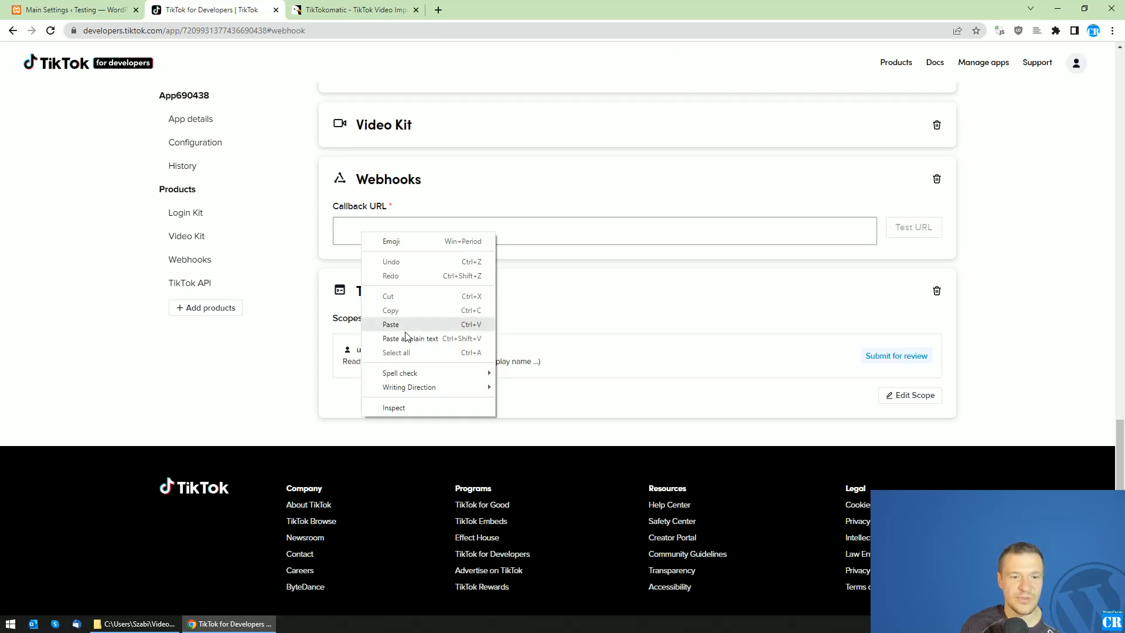
pyautogui.click(390, 323)
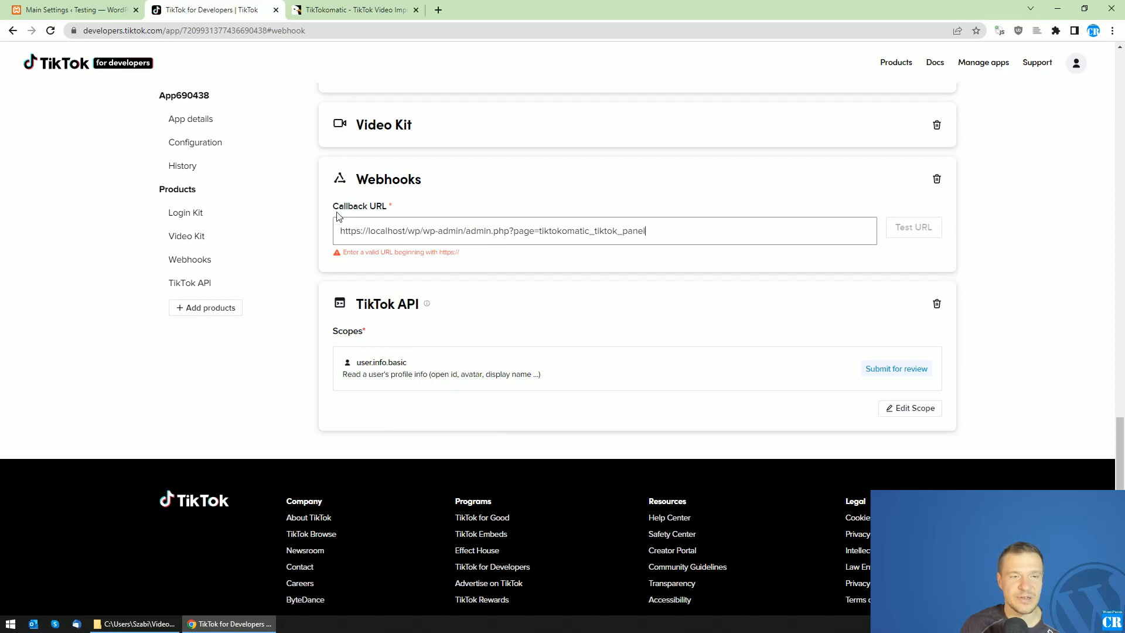
pyautogui.click(68, 9)
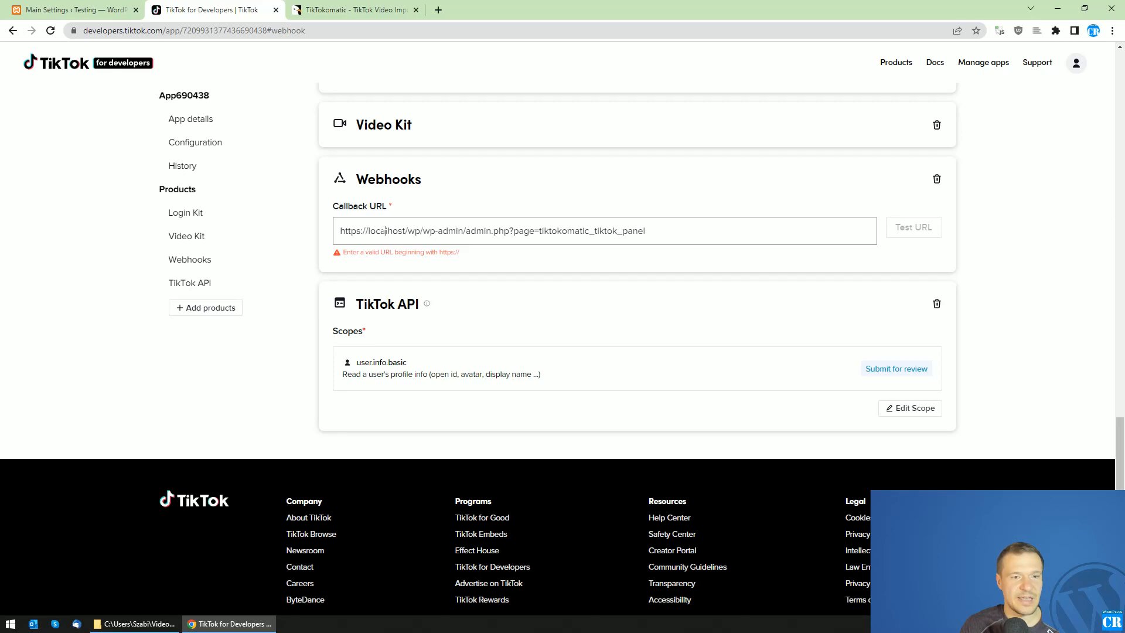
pyautogui.doubleClick(386, 231)
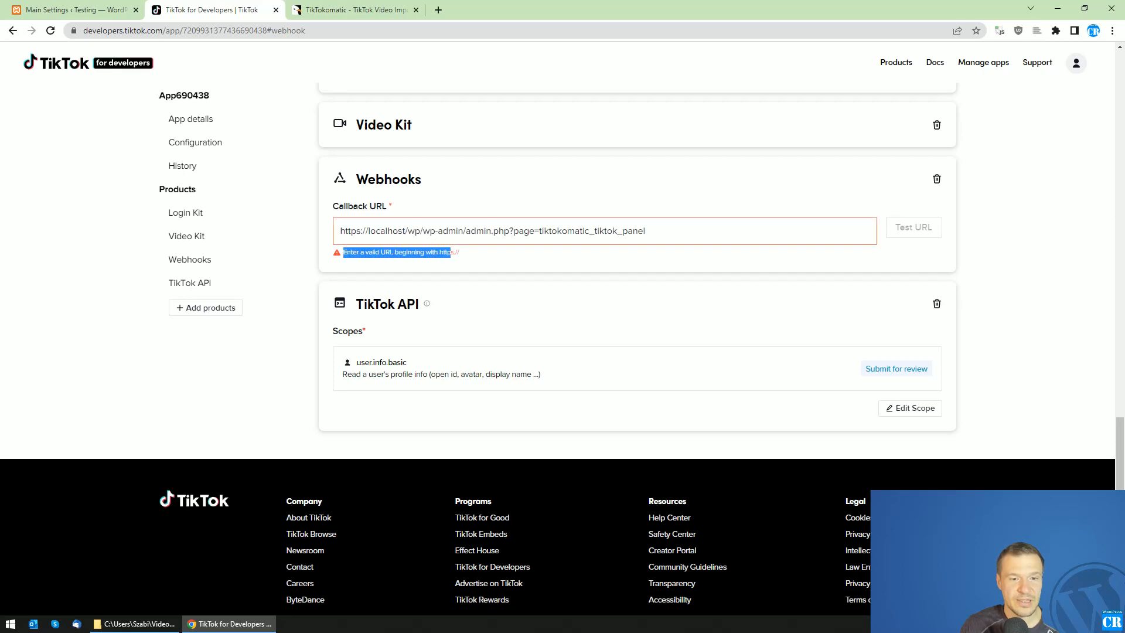
pyautogui.doubleClick(385, 230)
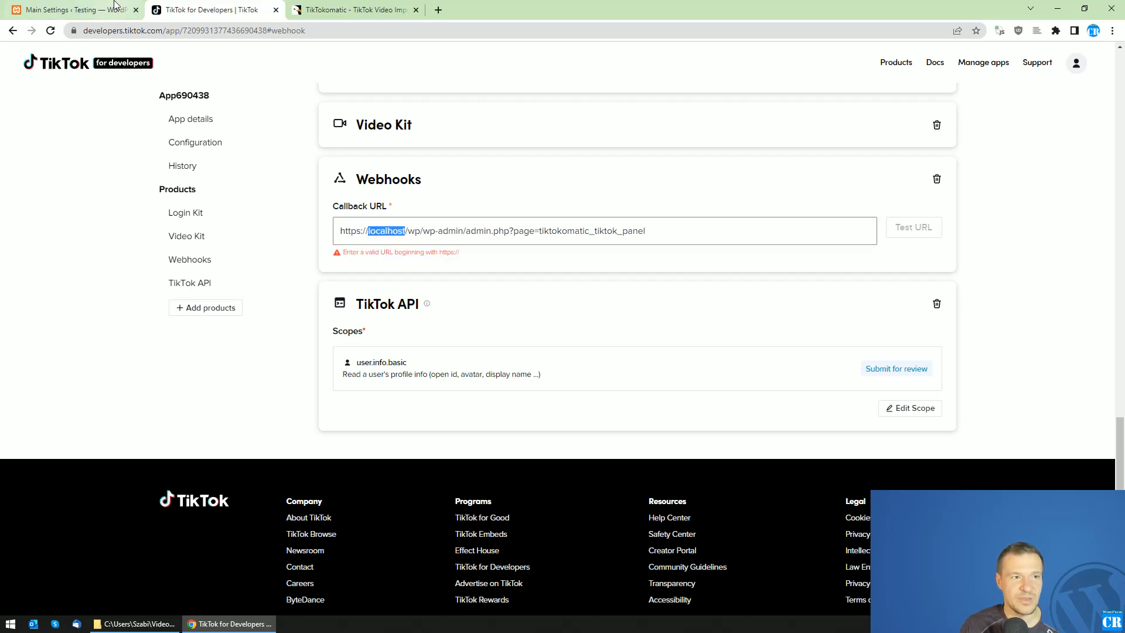
pyautogui.click(68, 9)
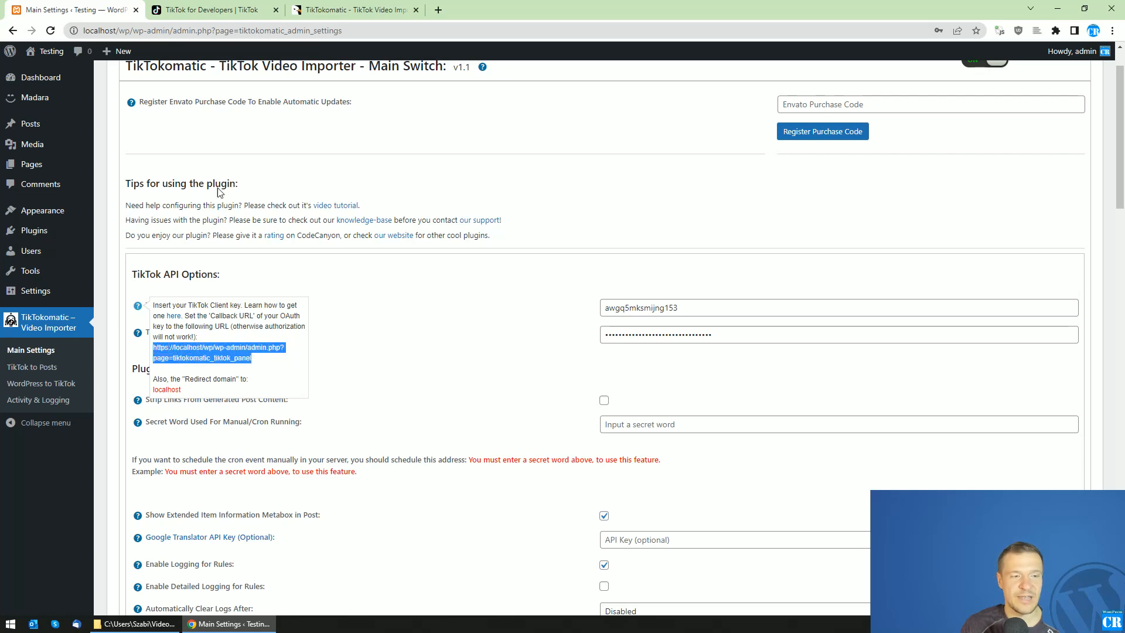
pyautogui.click(211, 9)
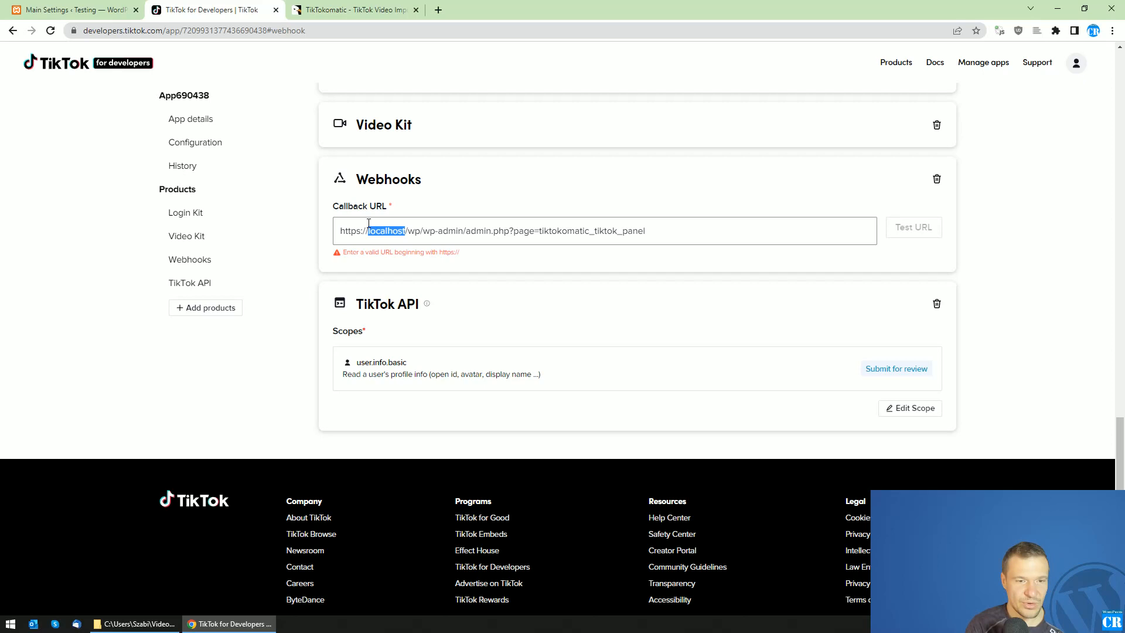
pyautogui.write('coderevolution.r')
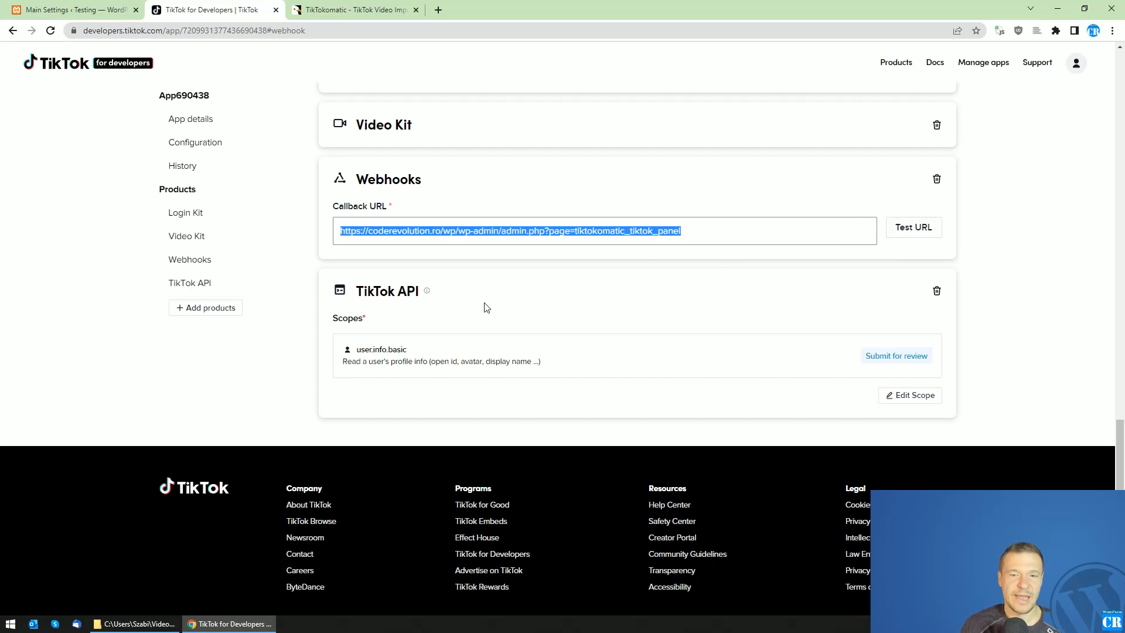
pyautogui.scroll(-3)
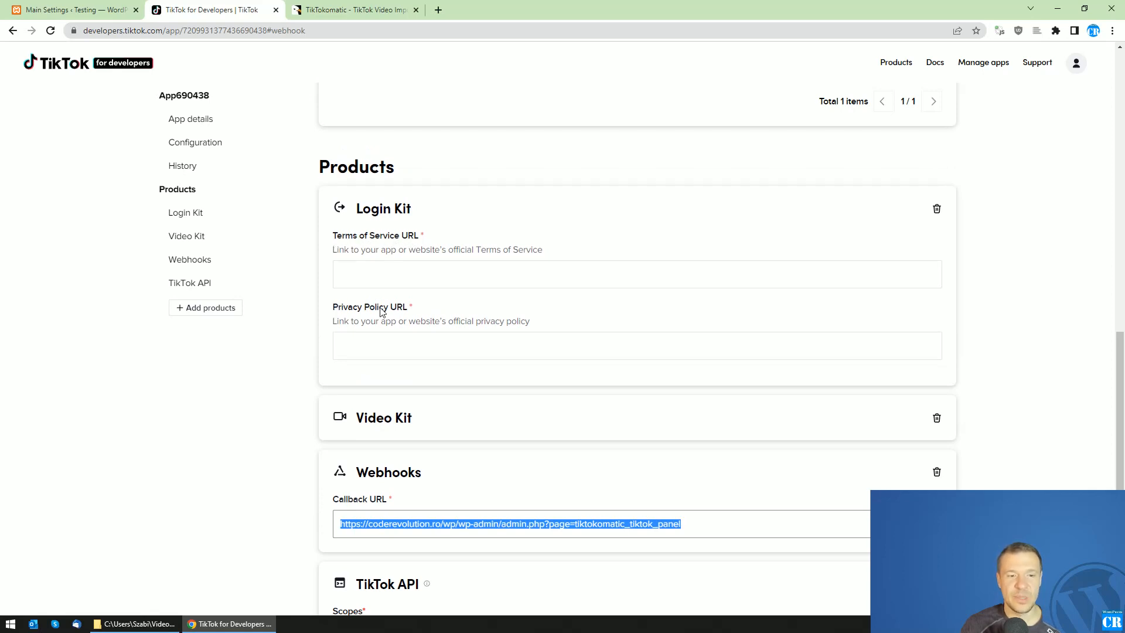
pyautogui.click(636, 274)
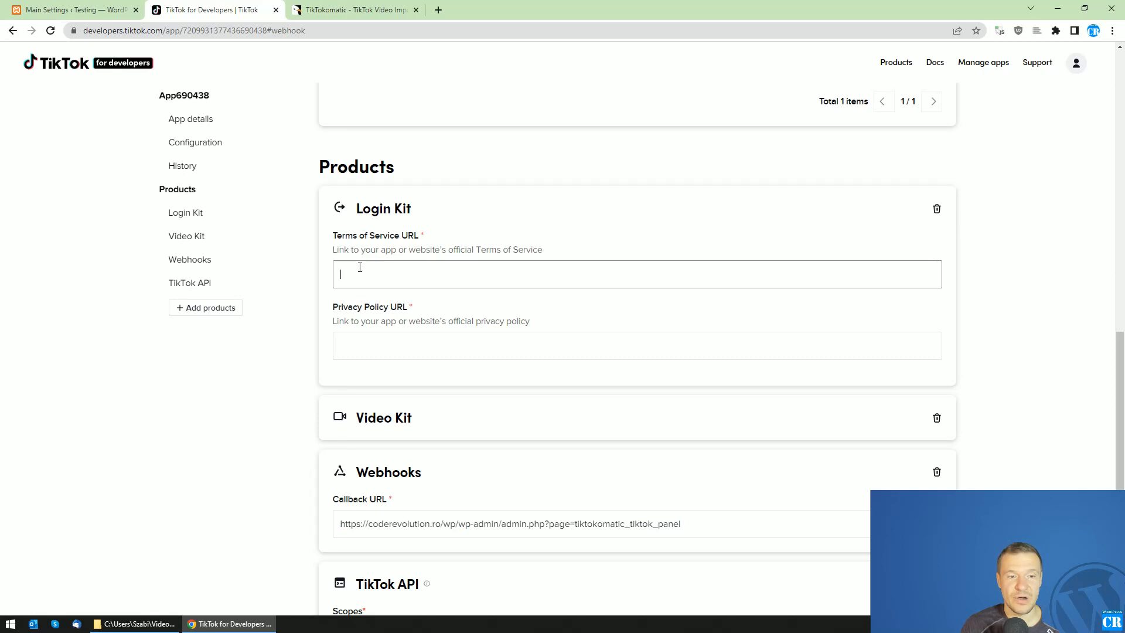
pyautogui.write('https://coderevolution.ro/wp/wp-admin/admin.php?page=tiktokomatic_tiktok_panel')
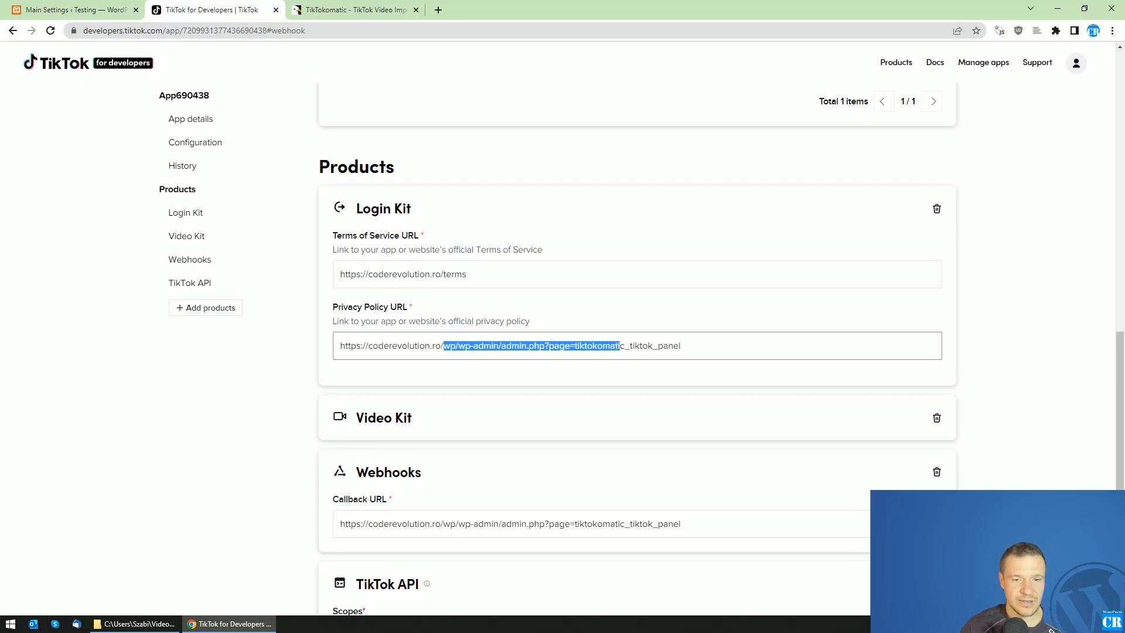
pyautogui.write('https://coderevolution.ro/priv')
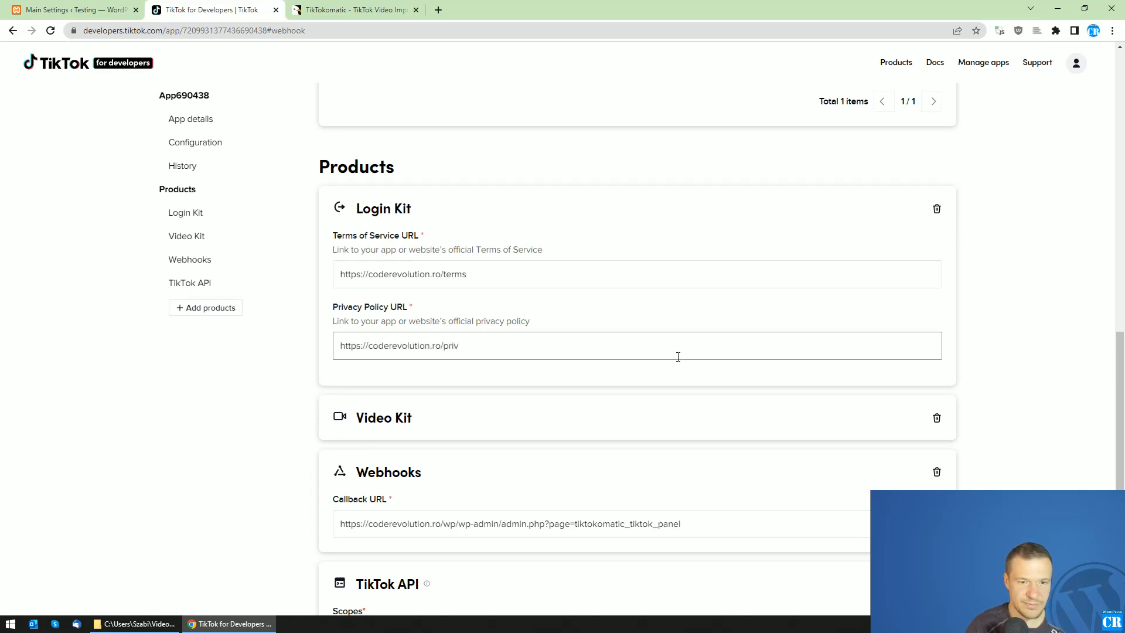
pyautogui.write('acy')
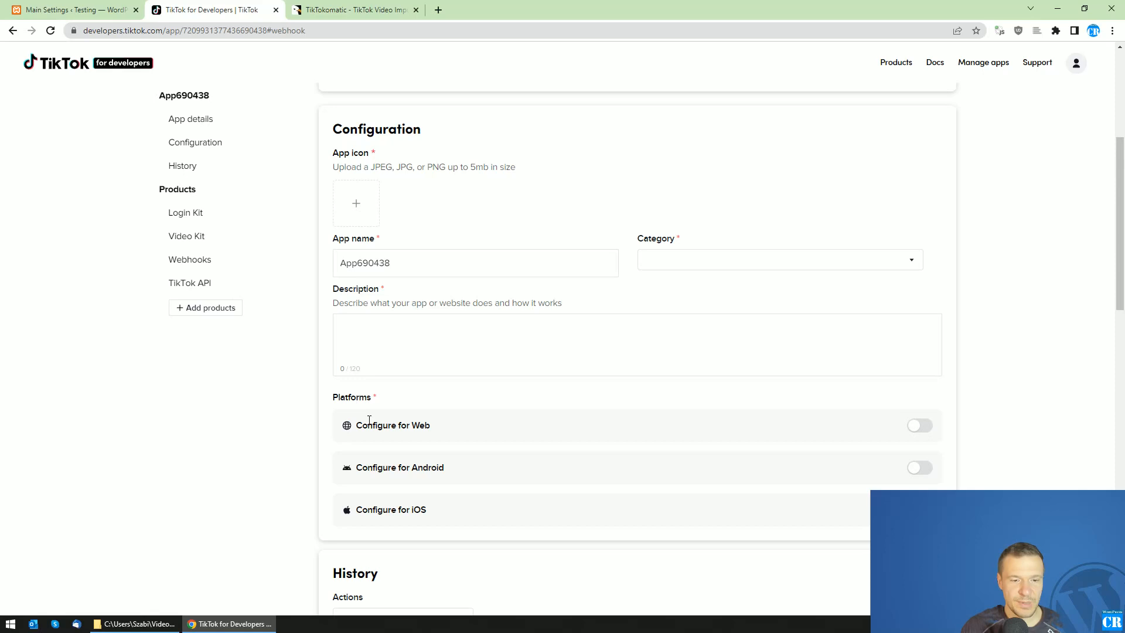
pyautogui.click(918, 424)
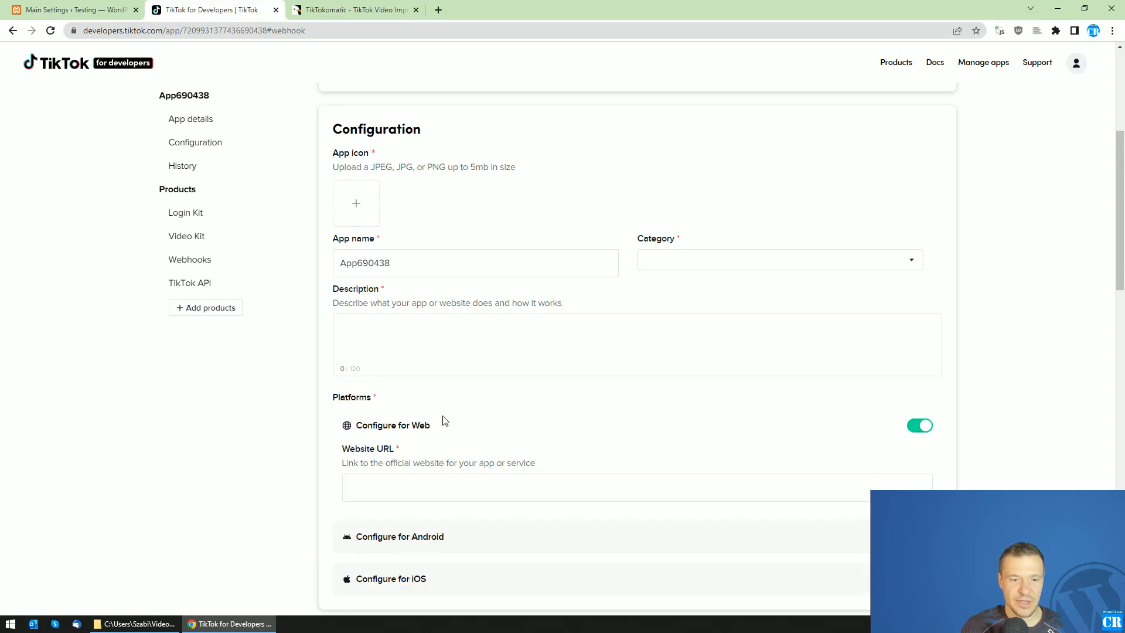
pyautogui.click(637, 487)
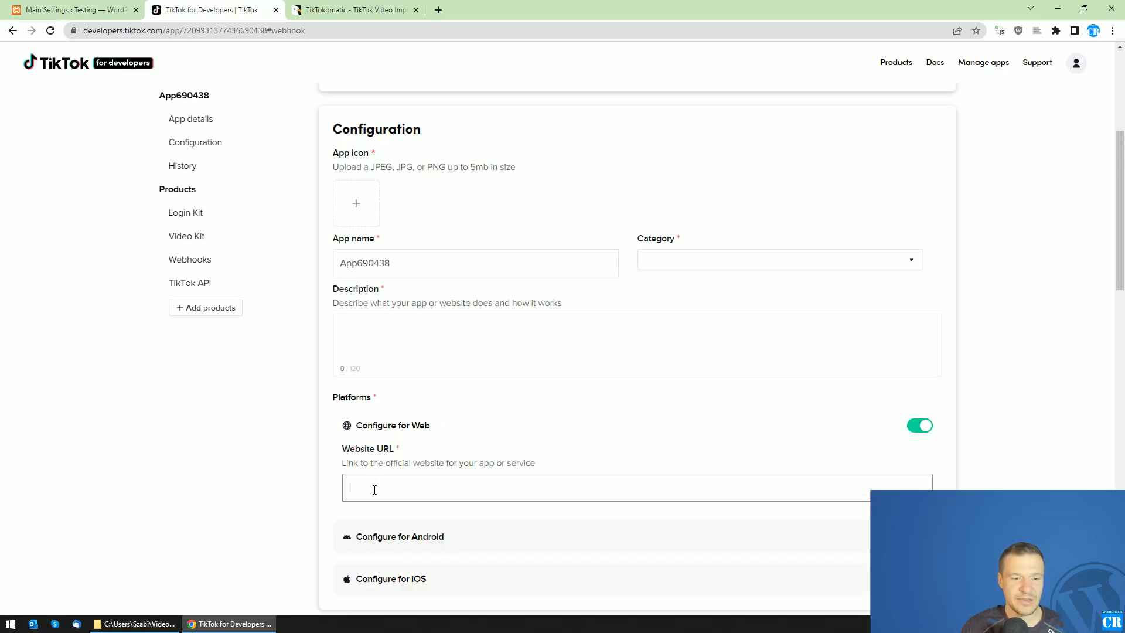
pyautogui.write('https://coderevolution.ro/')
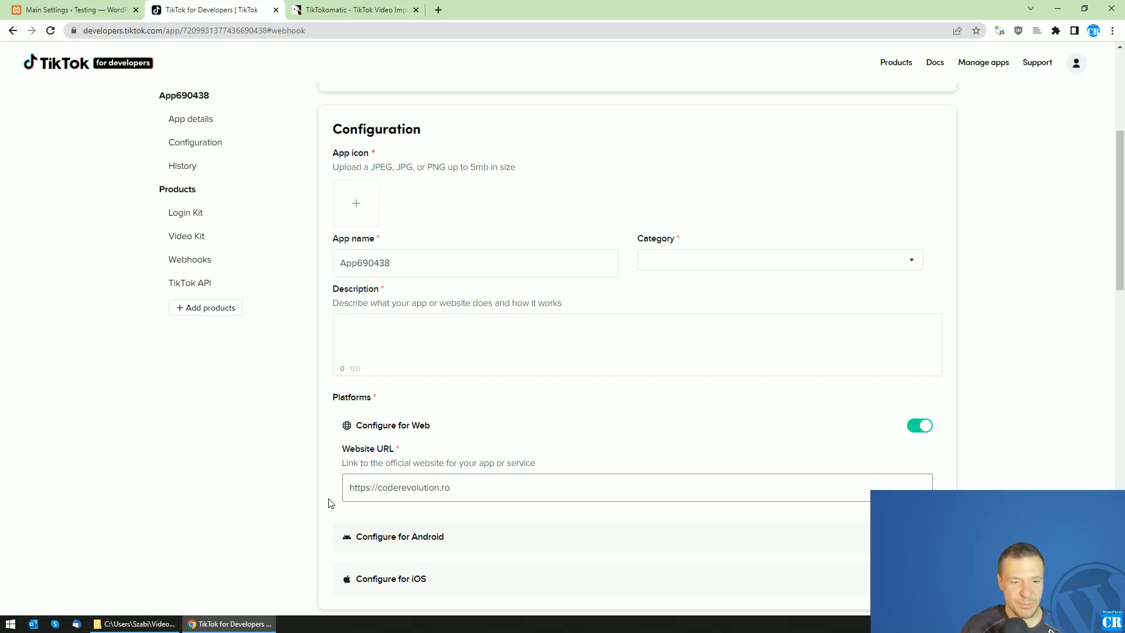
pyautogui.scroll(3)
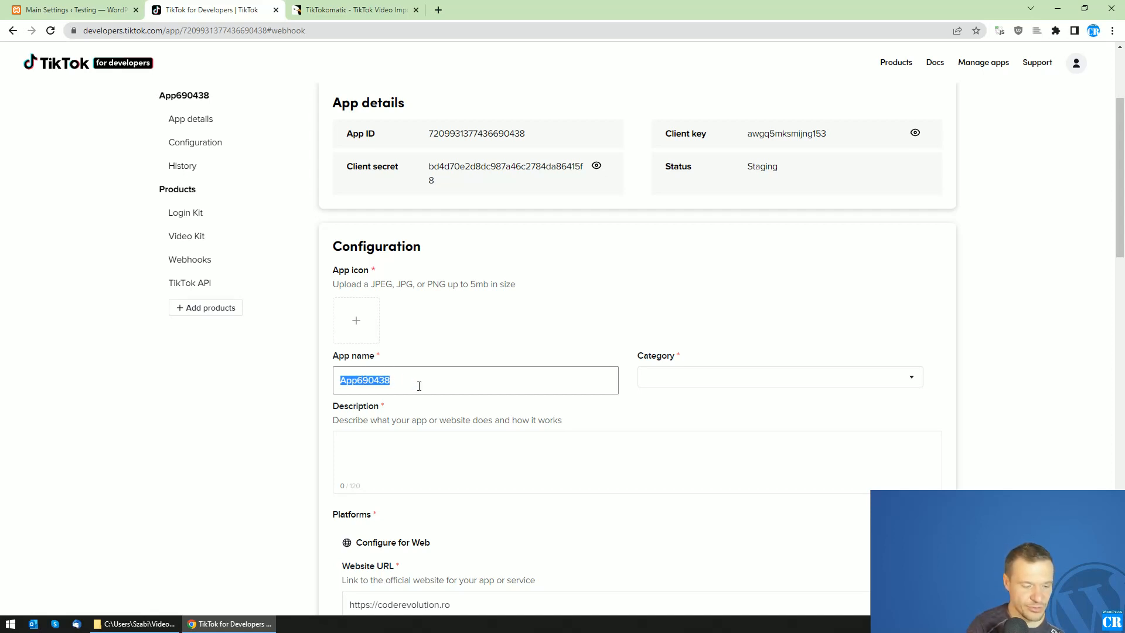
# - Name the app 'App for WordPress plugin', choose category Business, and write the description
pyautogui.write('App for')
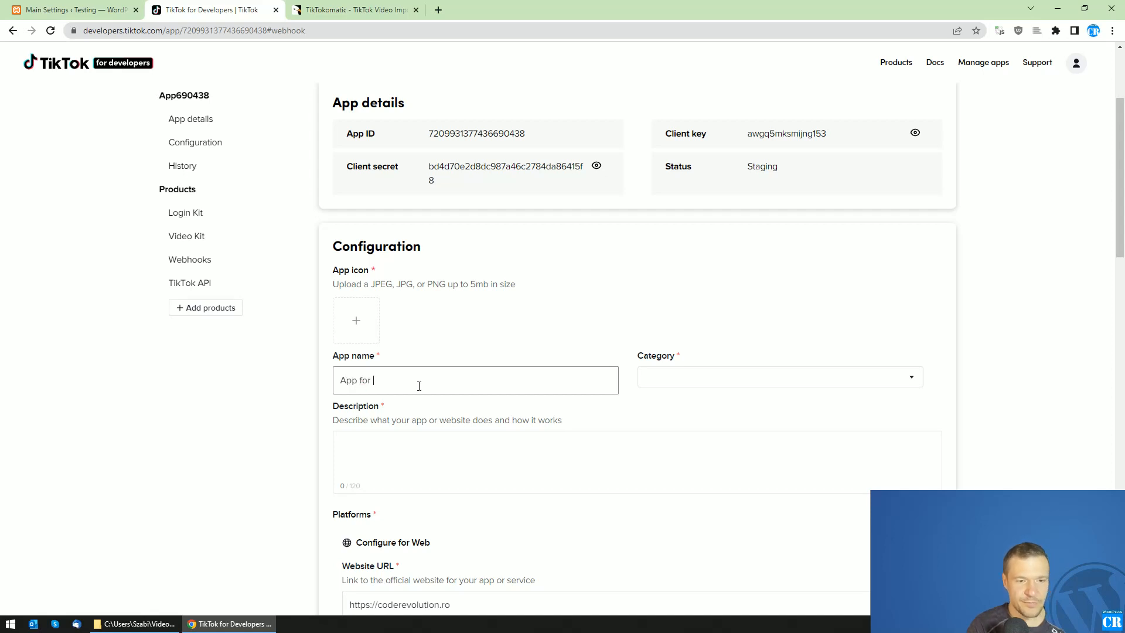
pyautogui.write('WordPre')
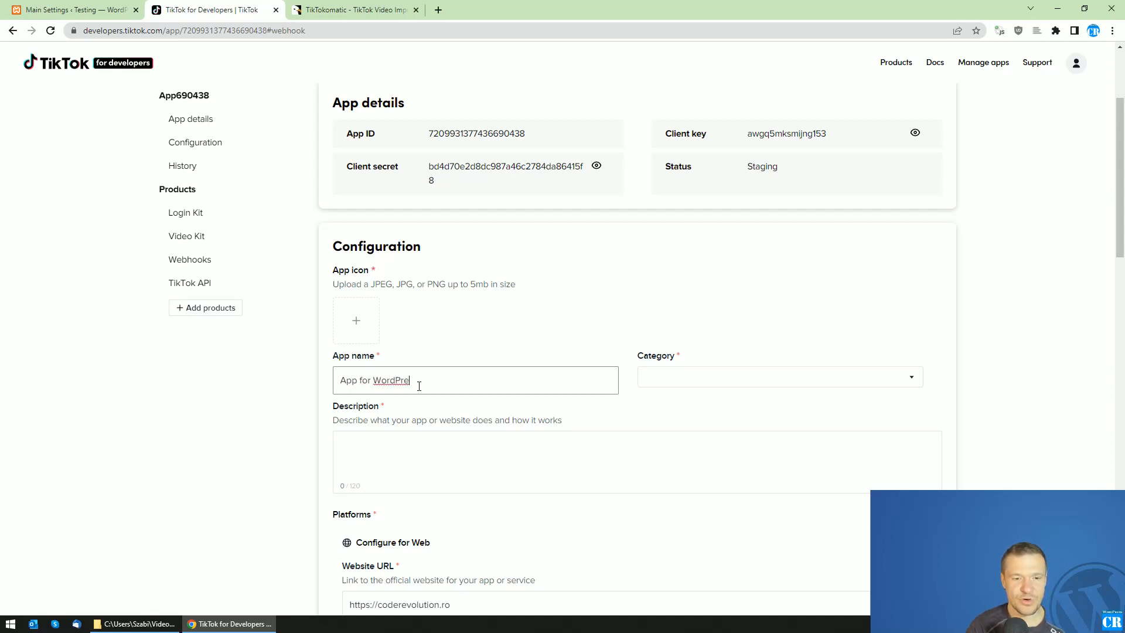
pyautogui.write('ss plugin')
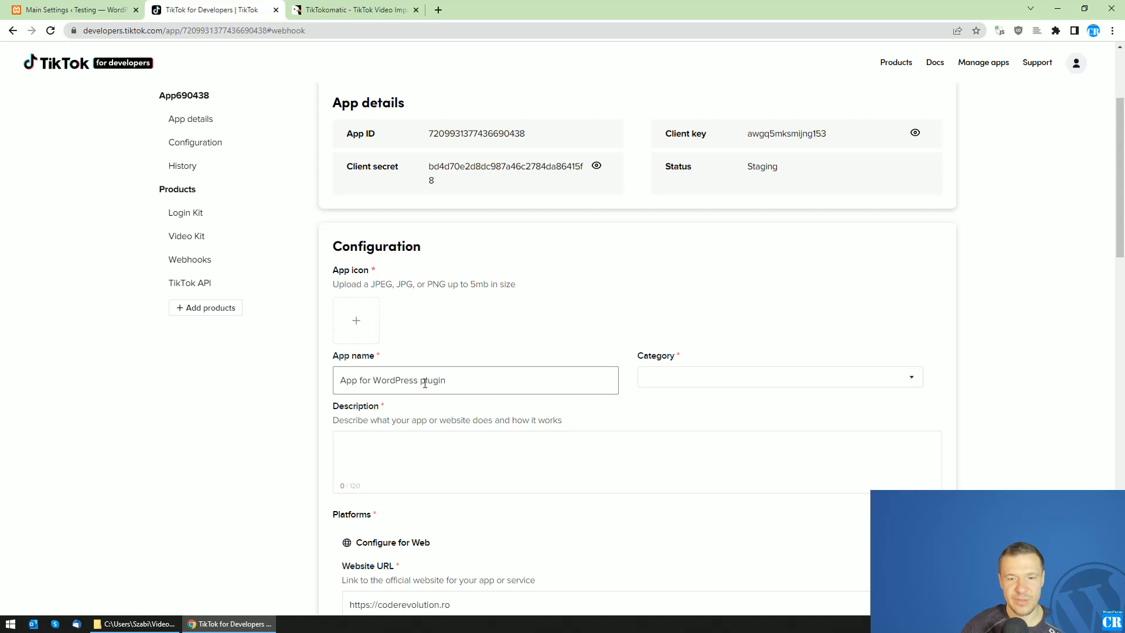
pyautogui.click(779, 376)
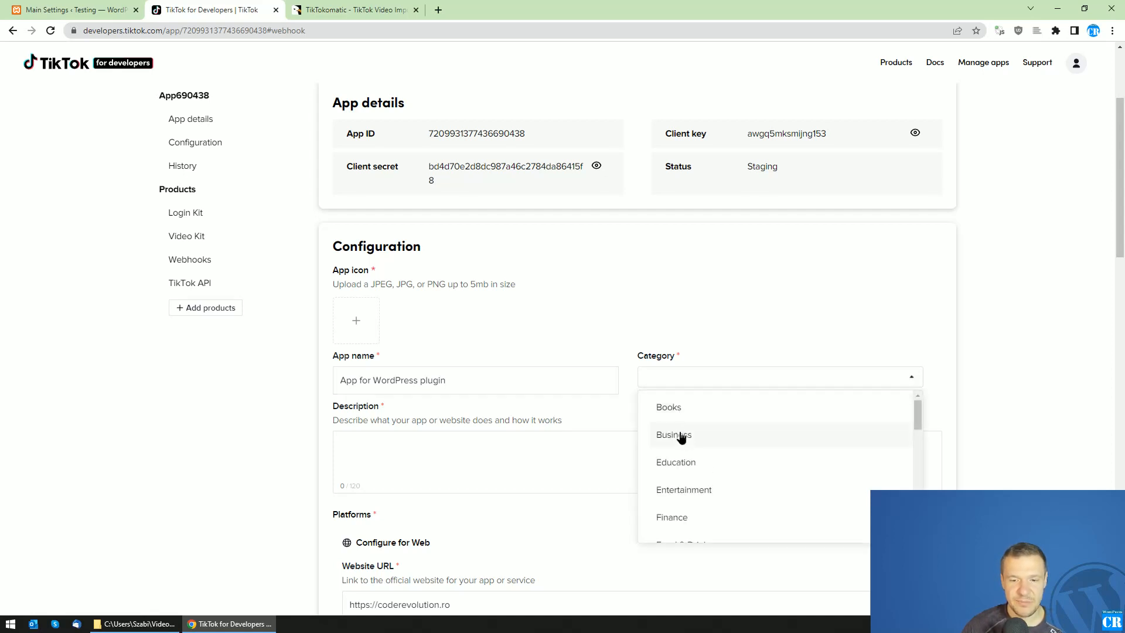
pyautogui.click(673, 434)
pyautogui.write('I am using this app together with my WordPress site whenr')
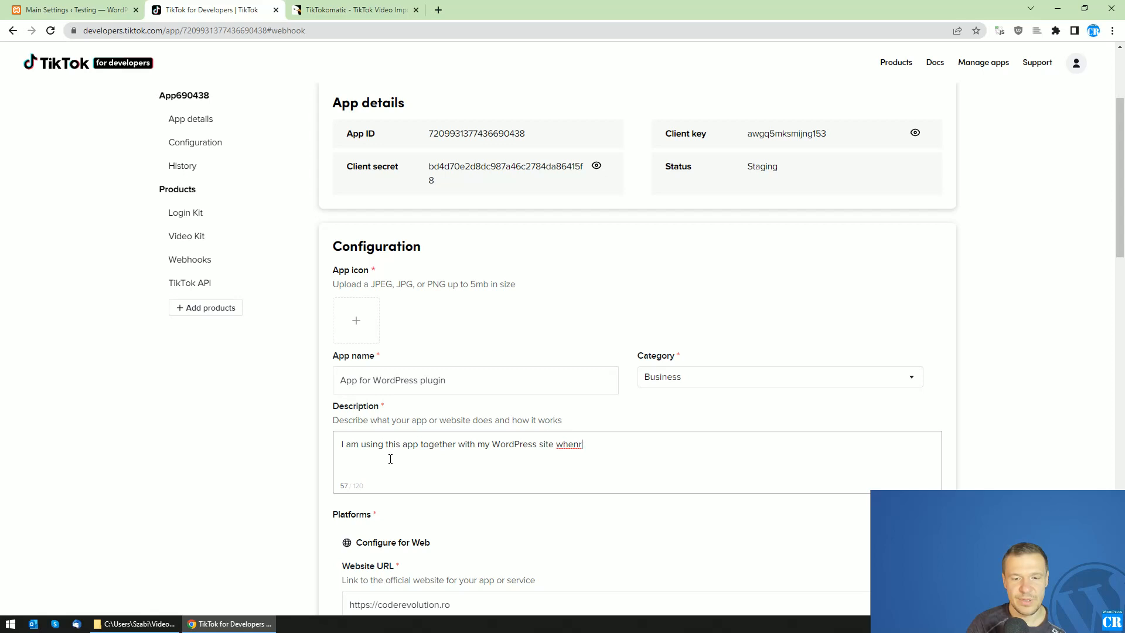
pyautogui.write('where I publish content.')
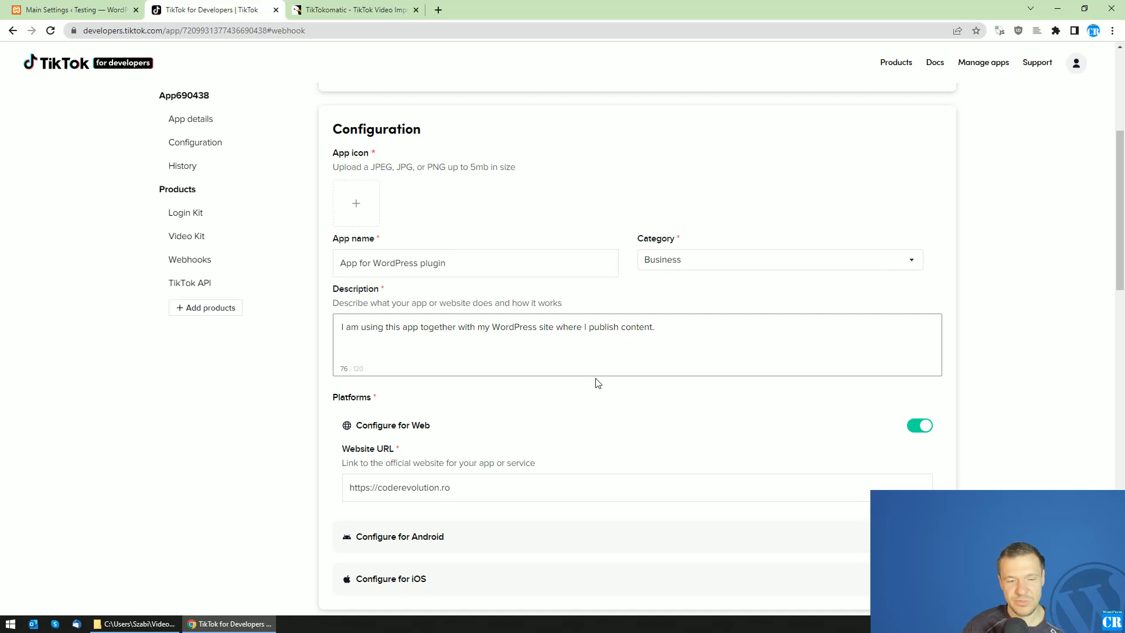
pyautogui.scroll(-3)
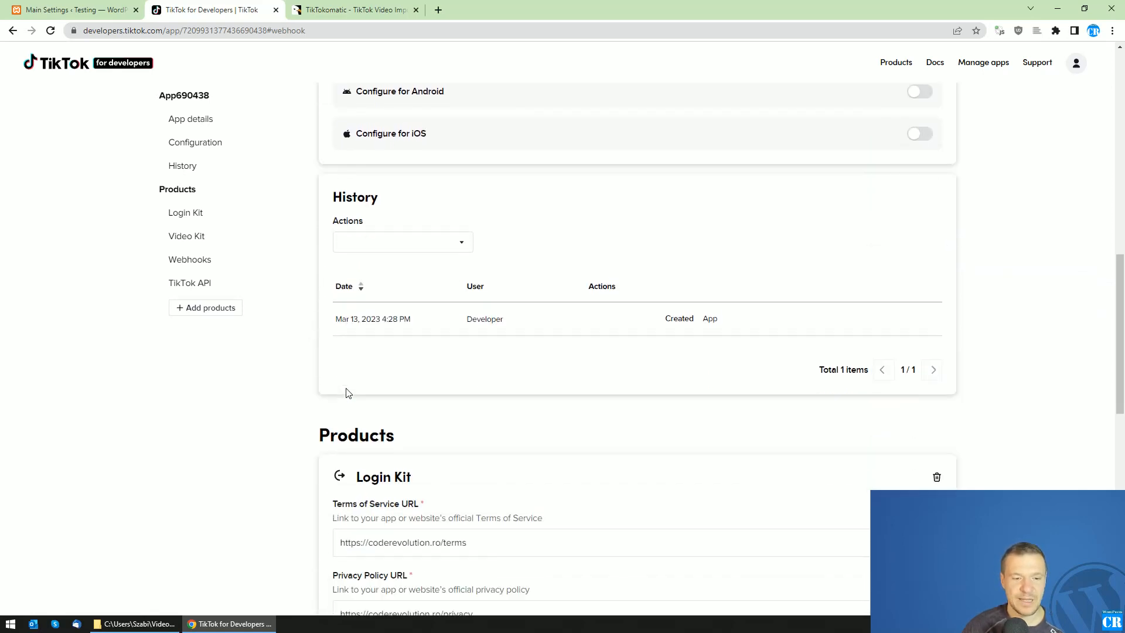
pyautogui.scroll(-3)
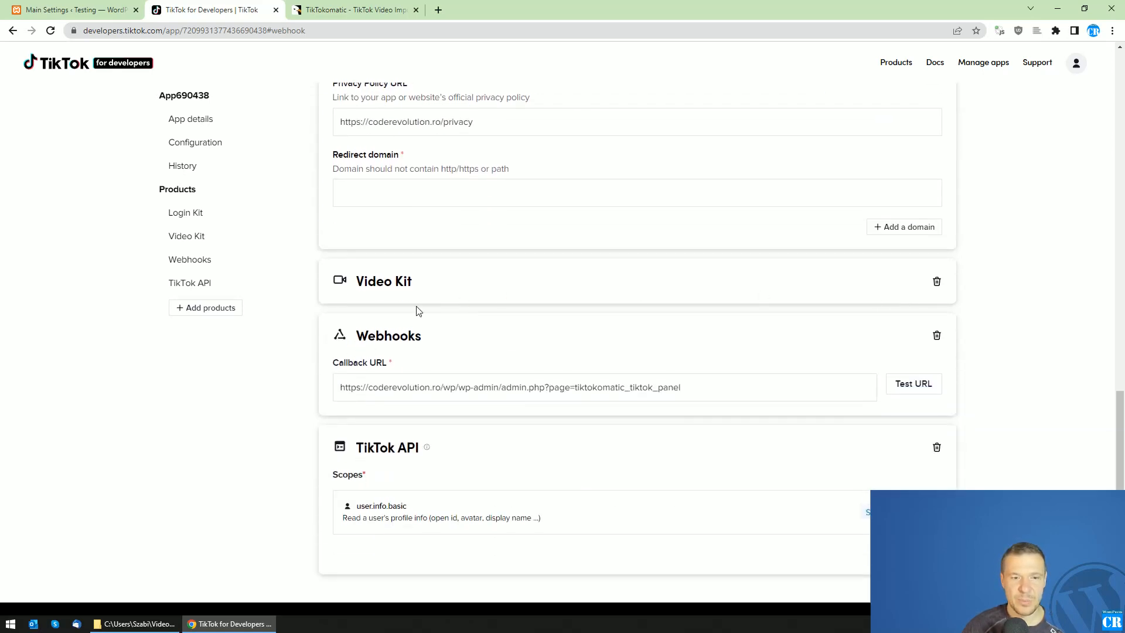
pyautogui.scroll(-3)
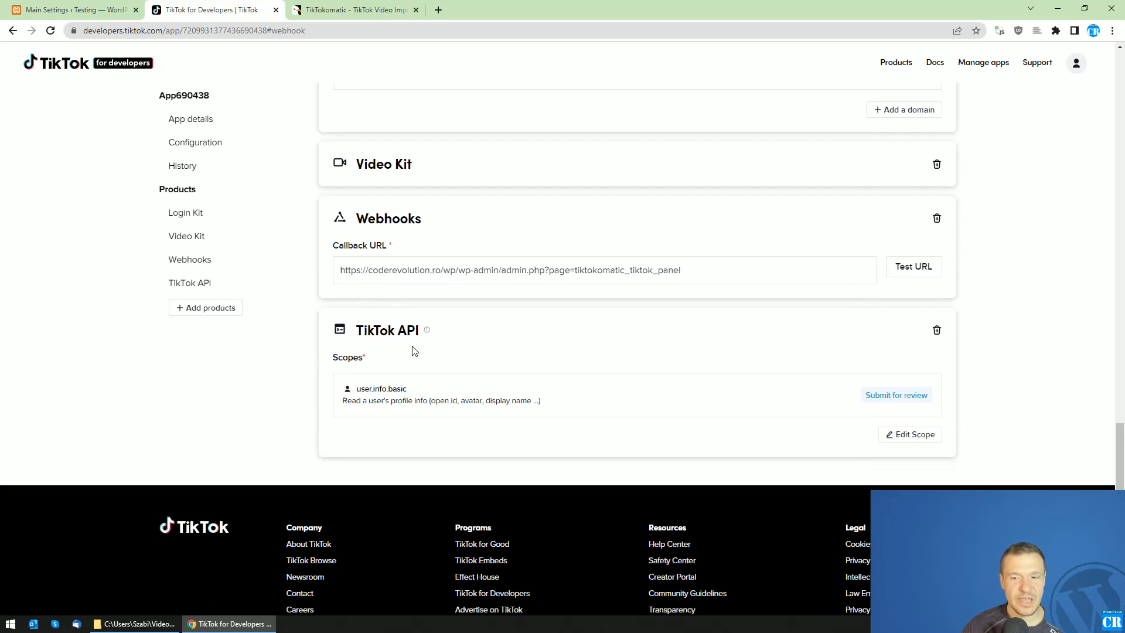
pyautogui.click(351, 9)
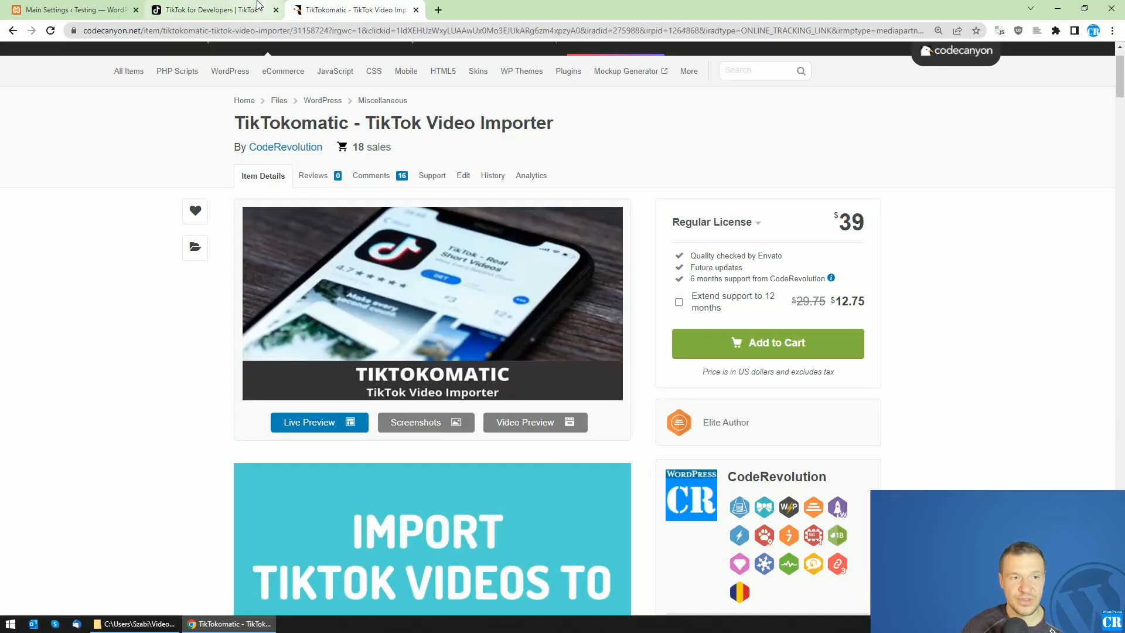
pyautogui.click(208, 10)
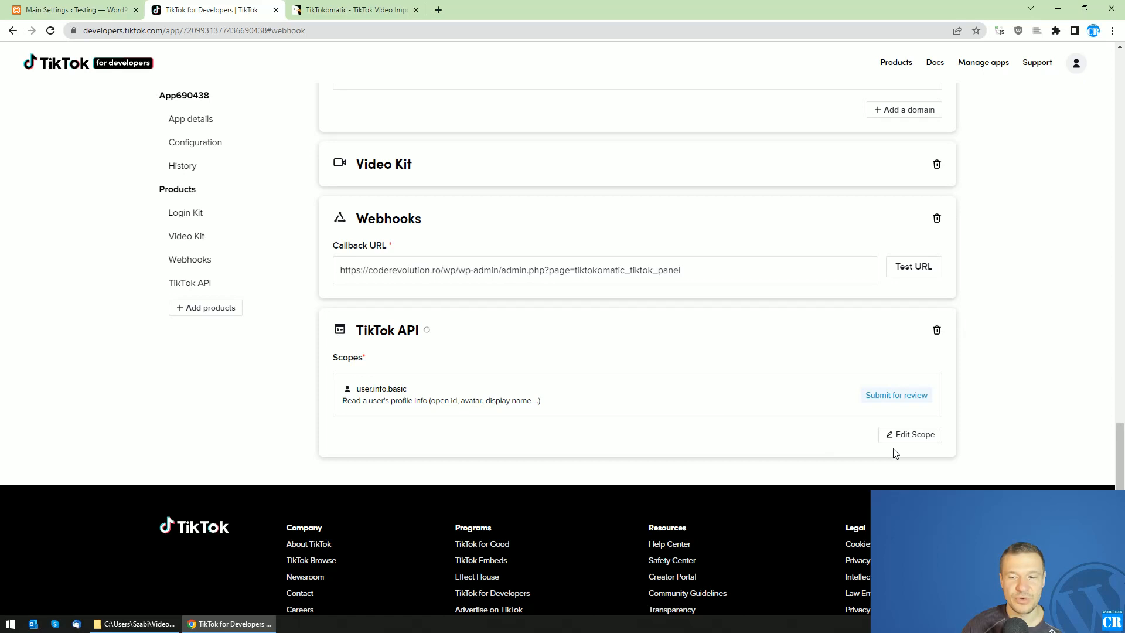
pyautogui.click(907, 434)
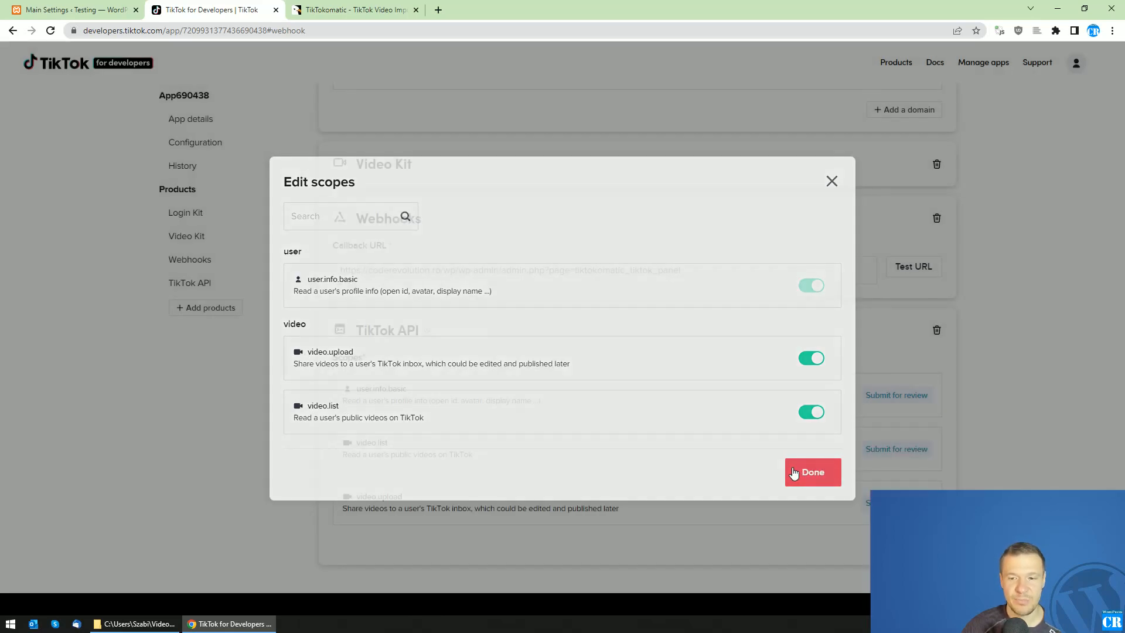
# - Confirm the added video.upload and video.list scopes for the TikTok API product
pyautogui.click(812, 472)
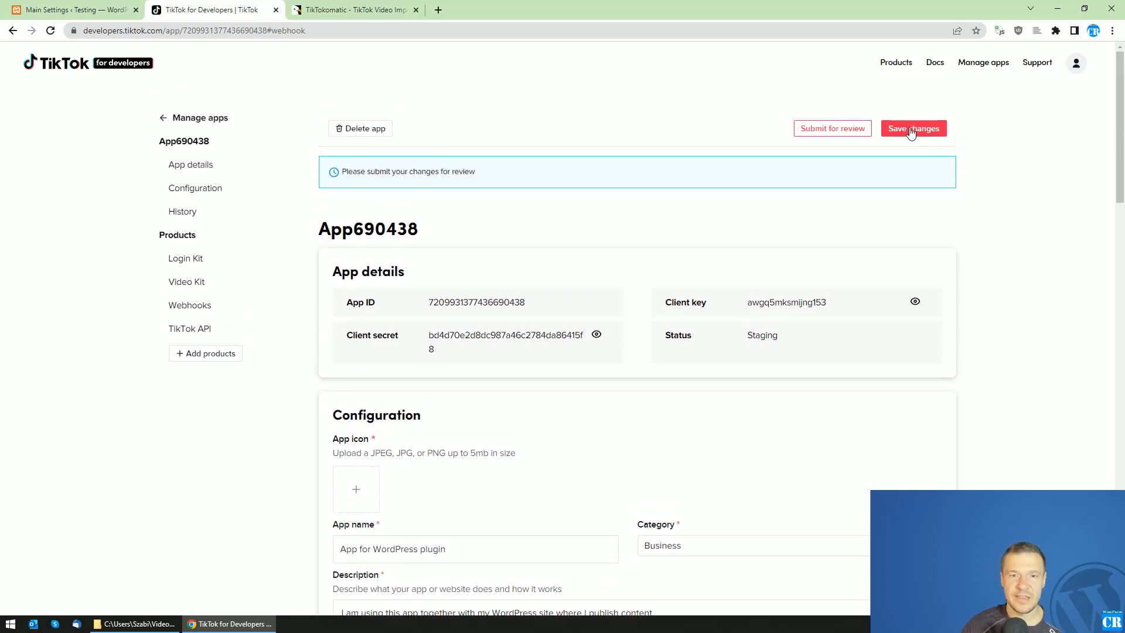
# - Save App690438's configuration changes and scroll to the app icon warning
pyautogui.click(913, 128)
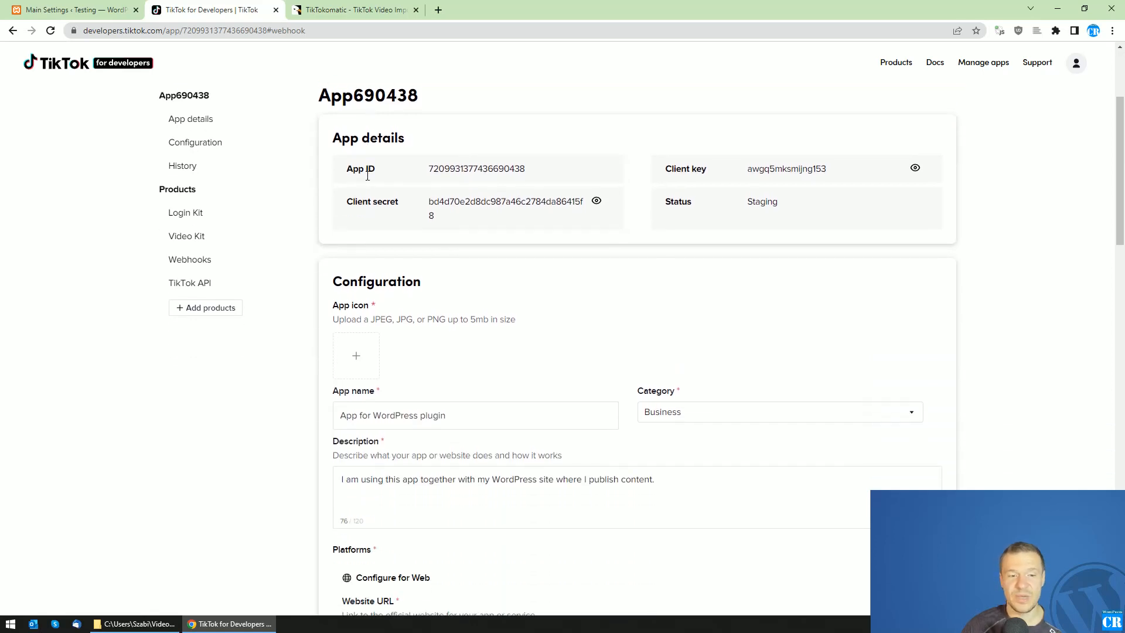
pyautogui.scroll(-3)
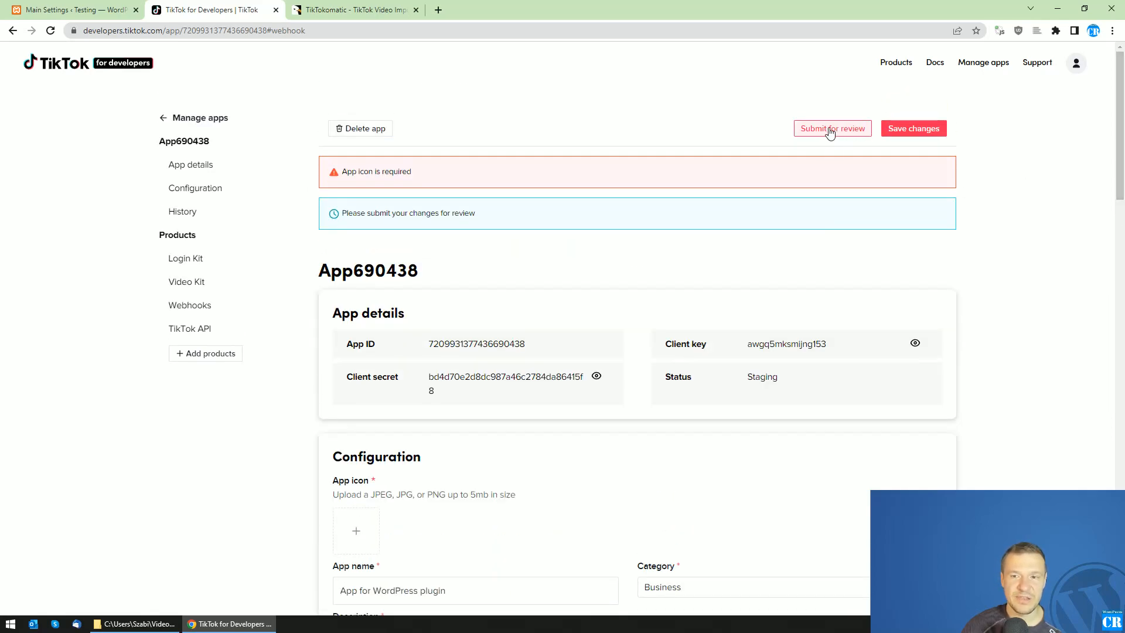
pyautogui.moveTo(847, 138)
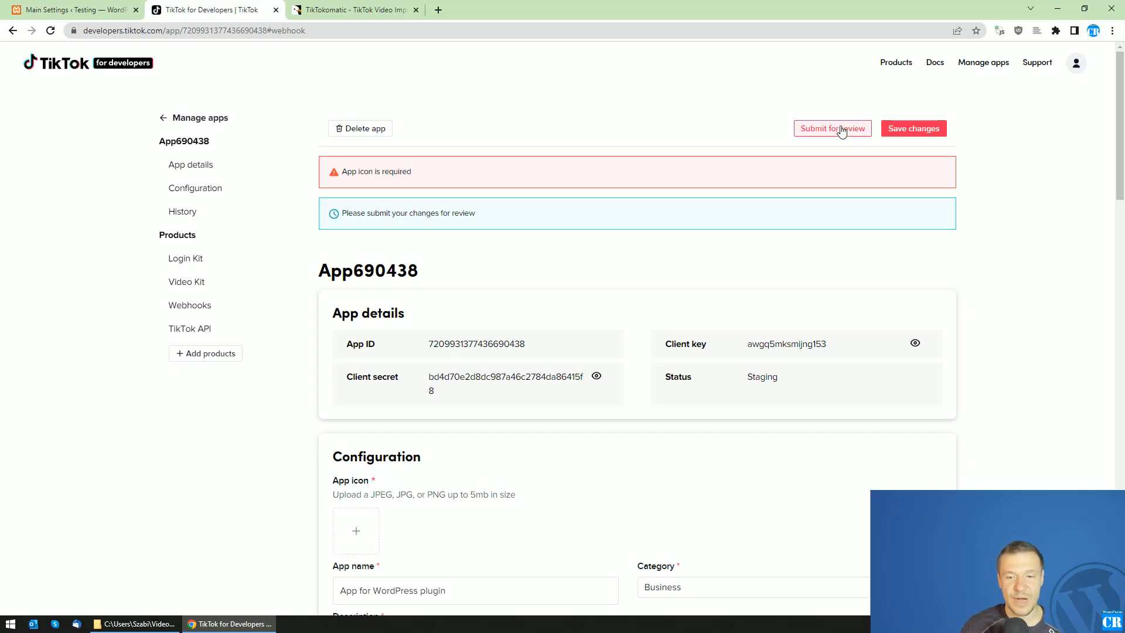
pyautogui.moveTo(278, 117)
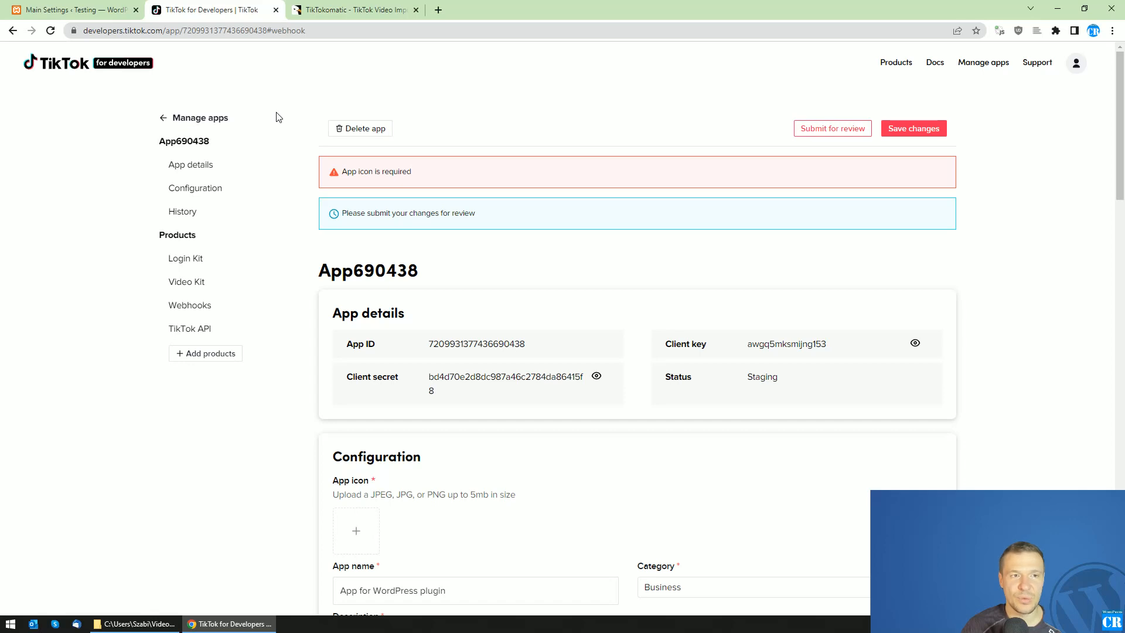
pyautogui.moveTo(425, 276)
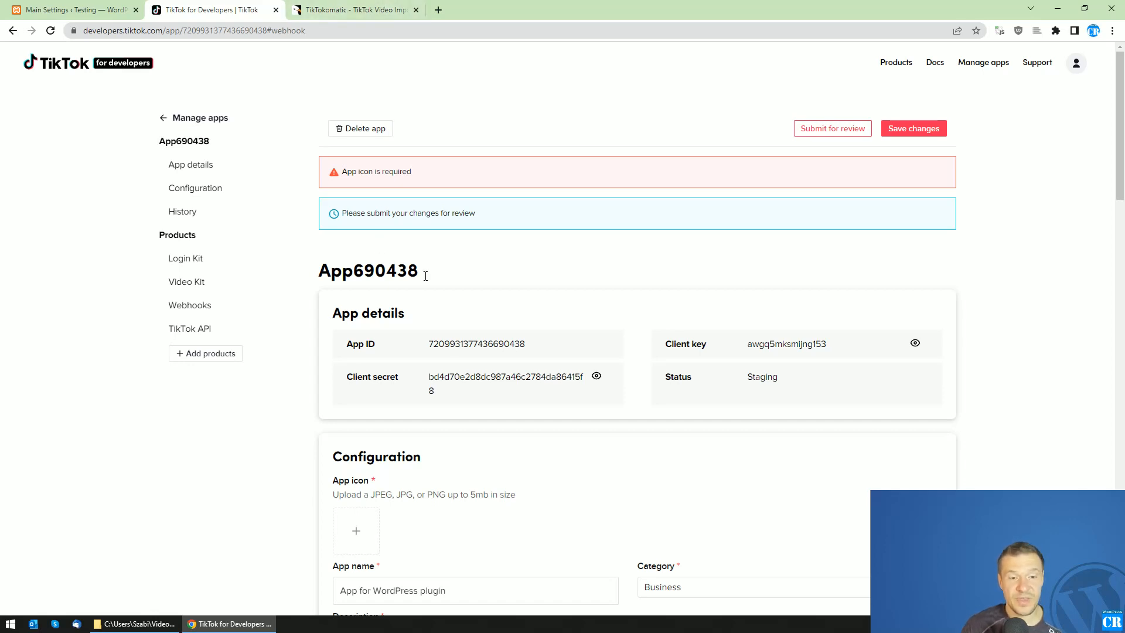
pyautogui.moveTo(60, 76)
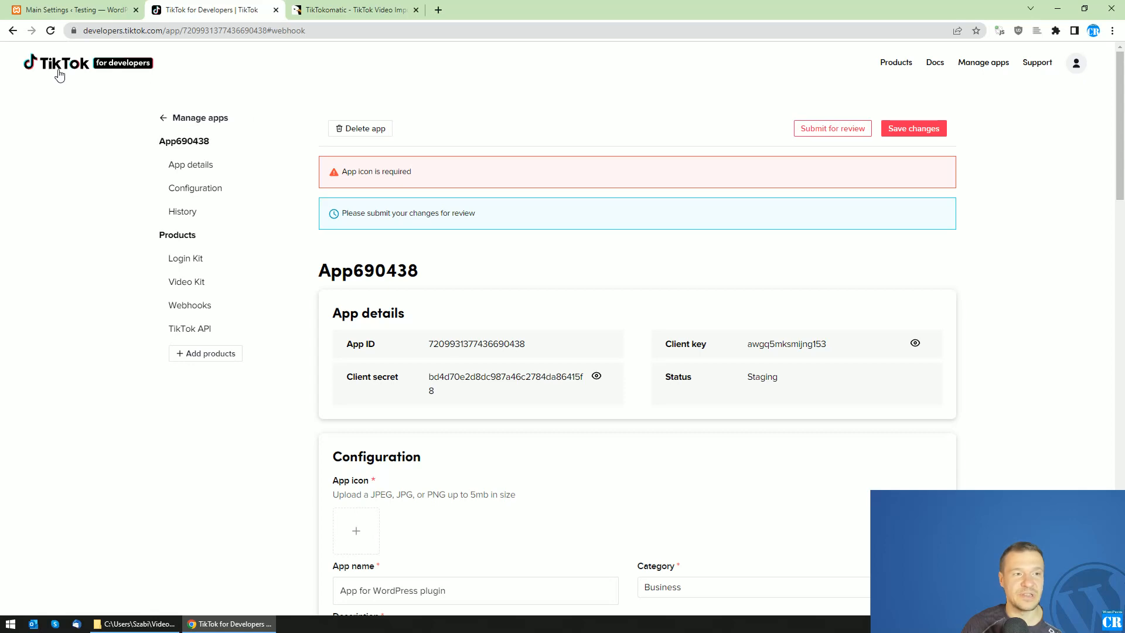
pyautogui.moveTo(87, 67)
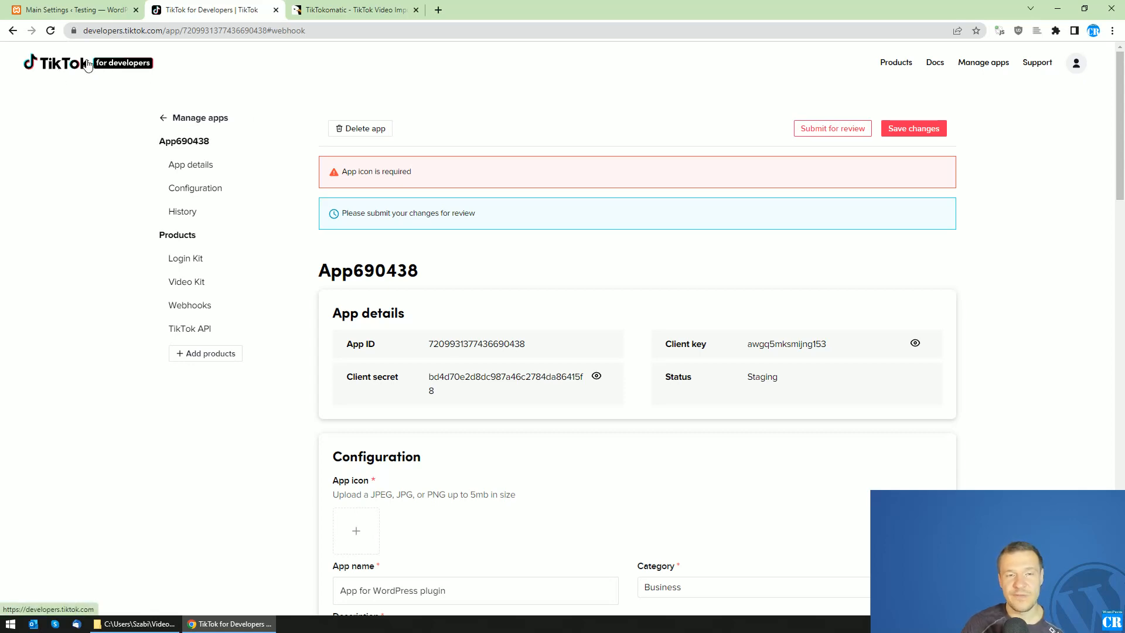
pyautogui.click(68, 10)
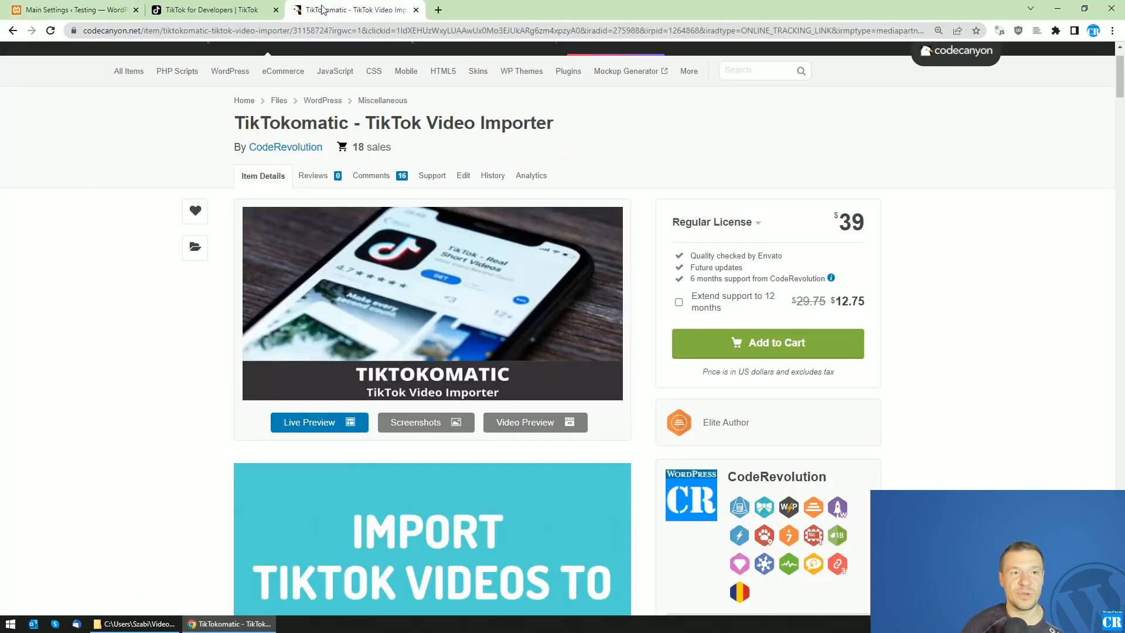
pyautogui.moveTo(128, 373)
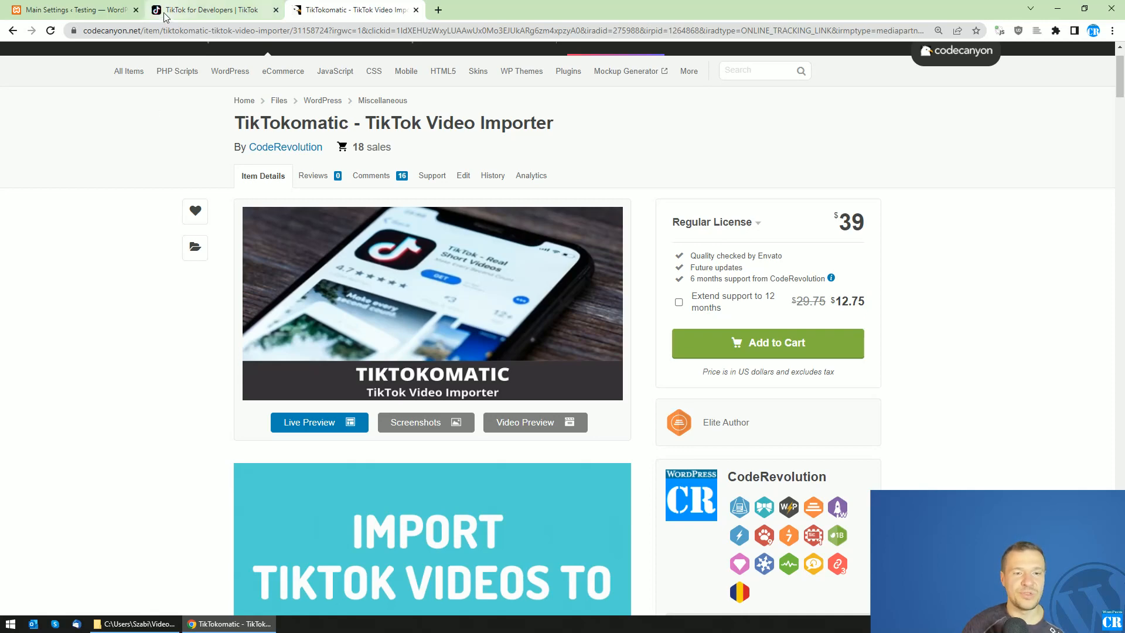
pyautogui.click(212, 10)
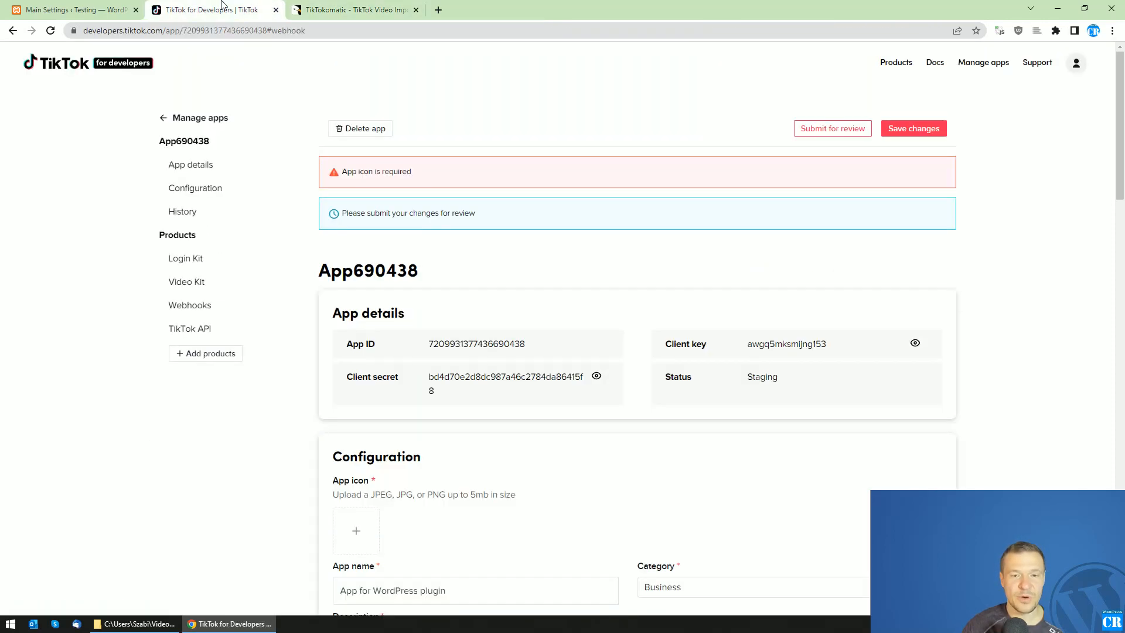